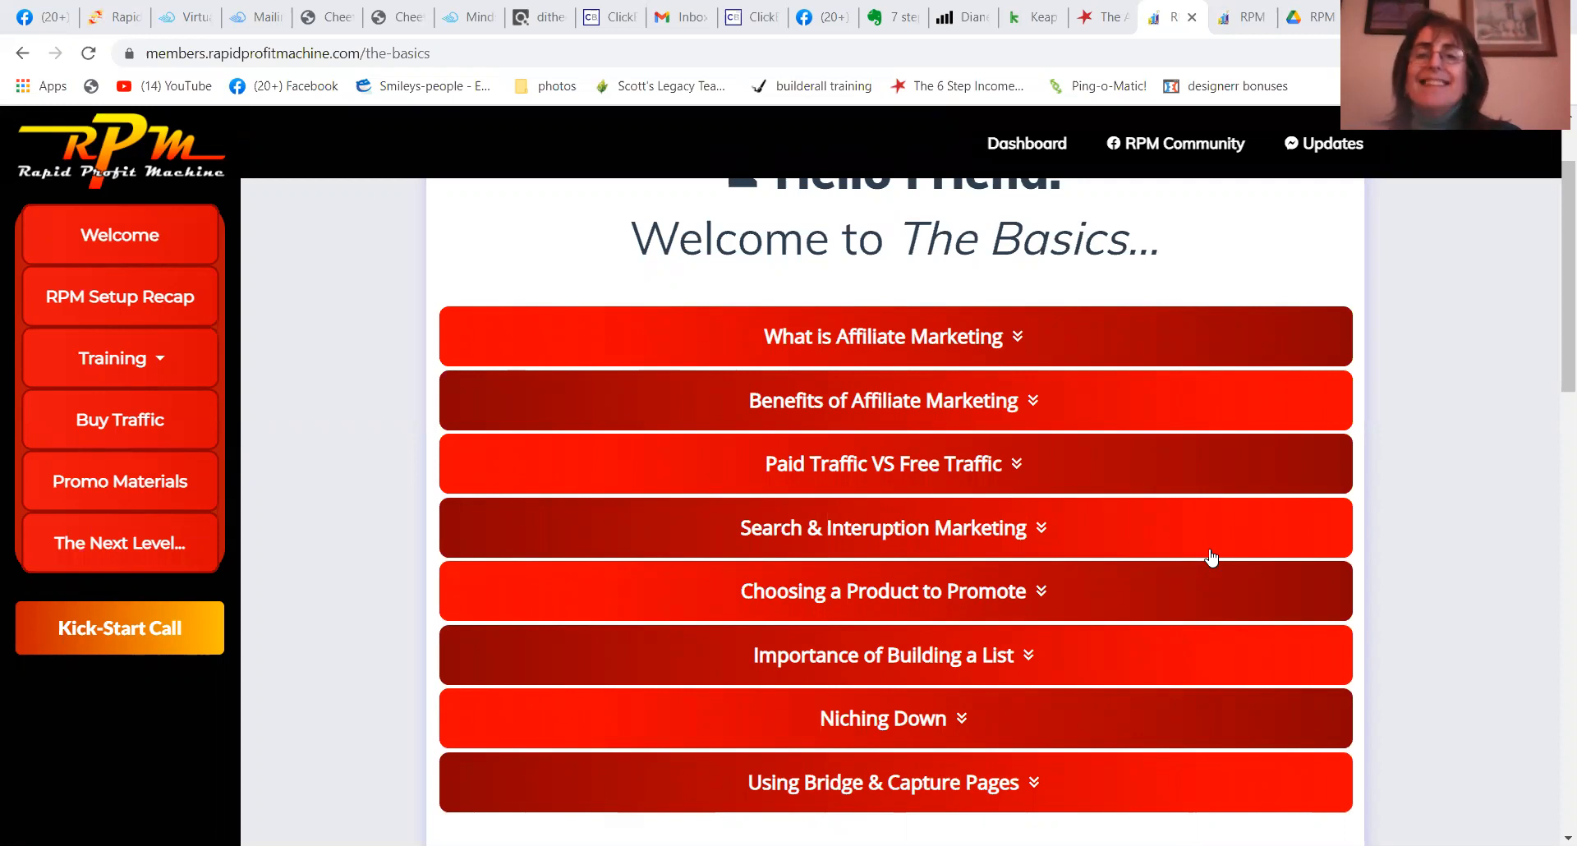
{"action": "mouse_move", "coordinate": [1053, 331]}
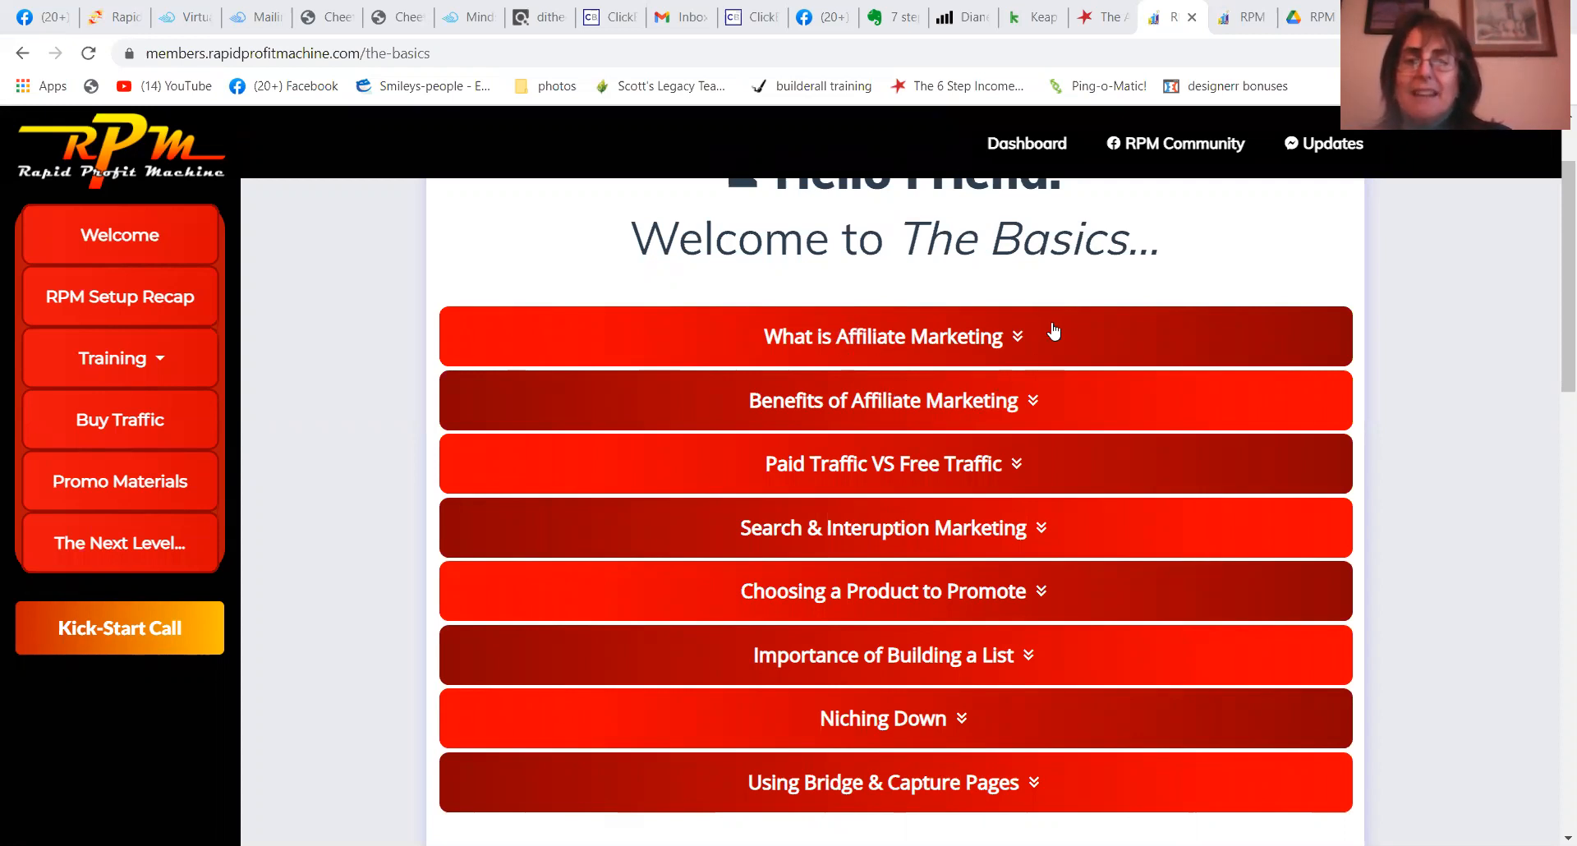
{"action": "mouse_move", "coordinate": [952, 492]}
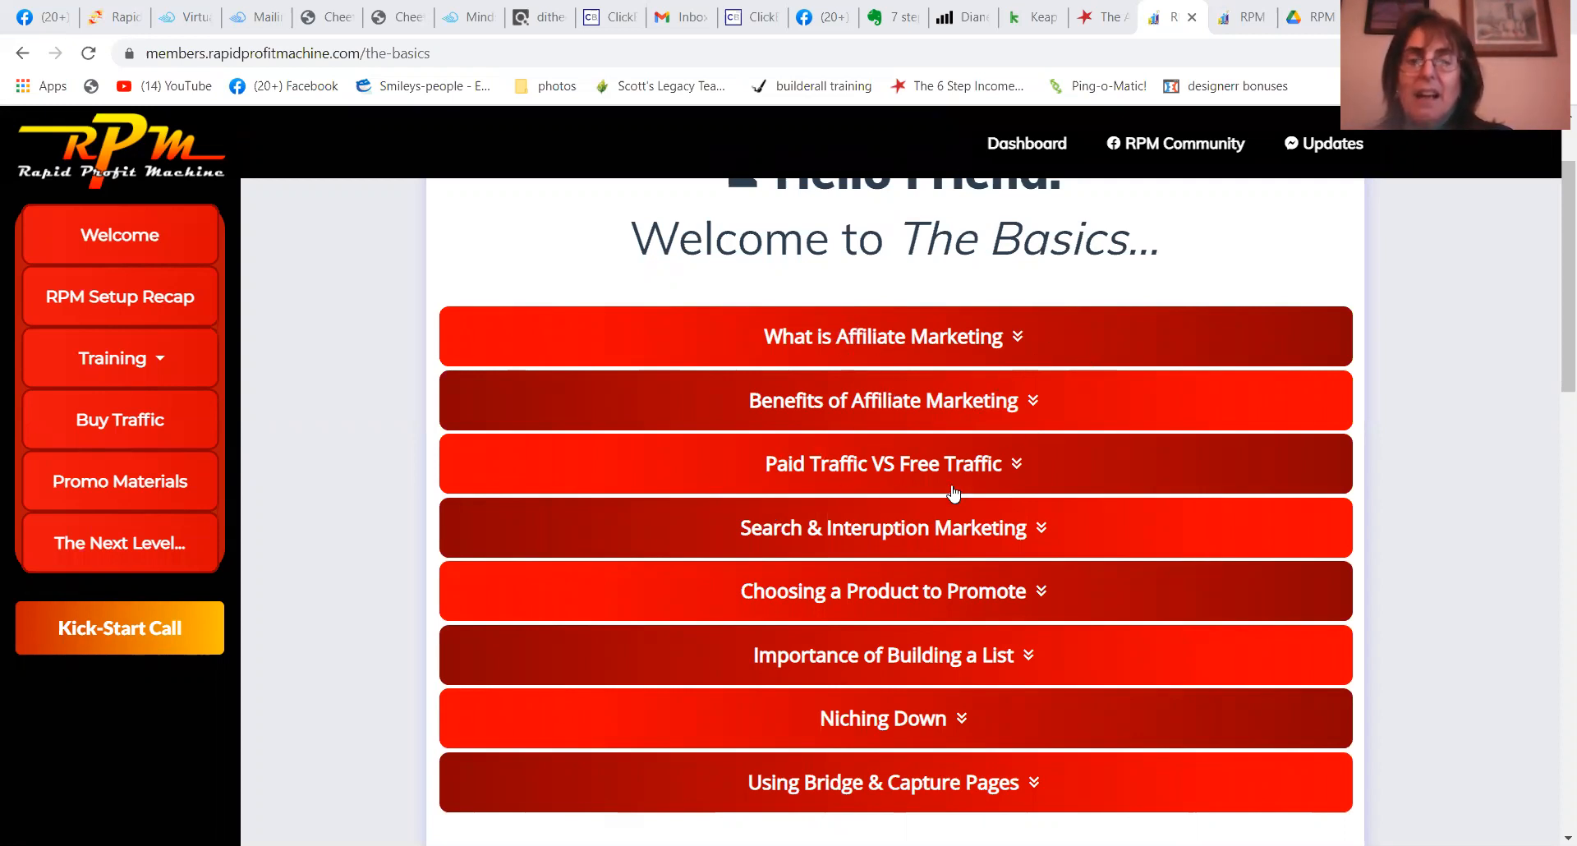
{"action": "mouse_move", "coordinate": [799, 692]}
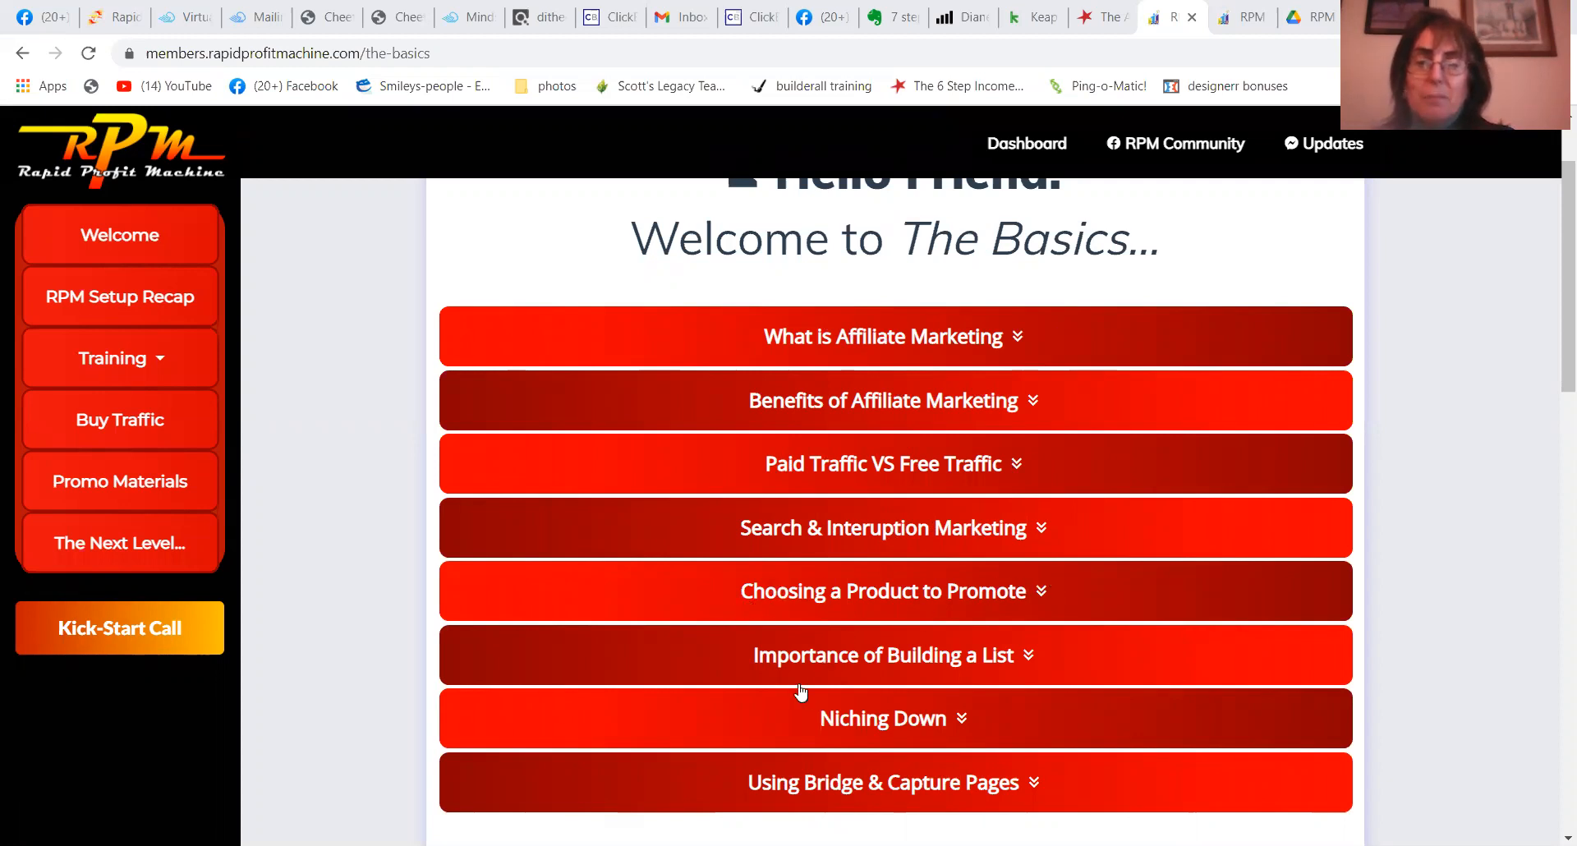
{"action": "mouse_move", "coordinate": [787, 793]}
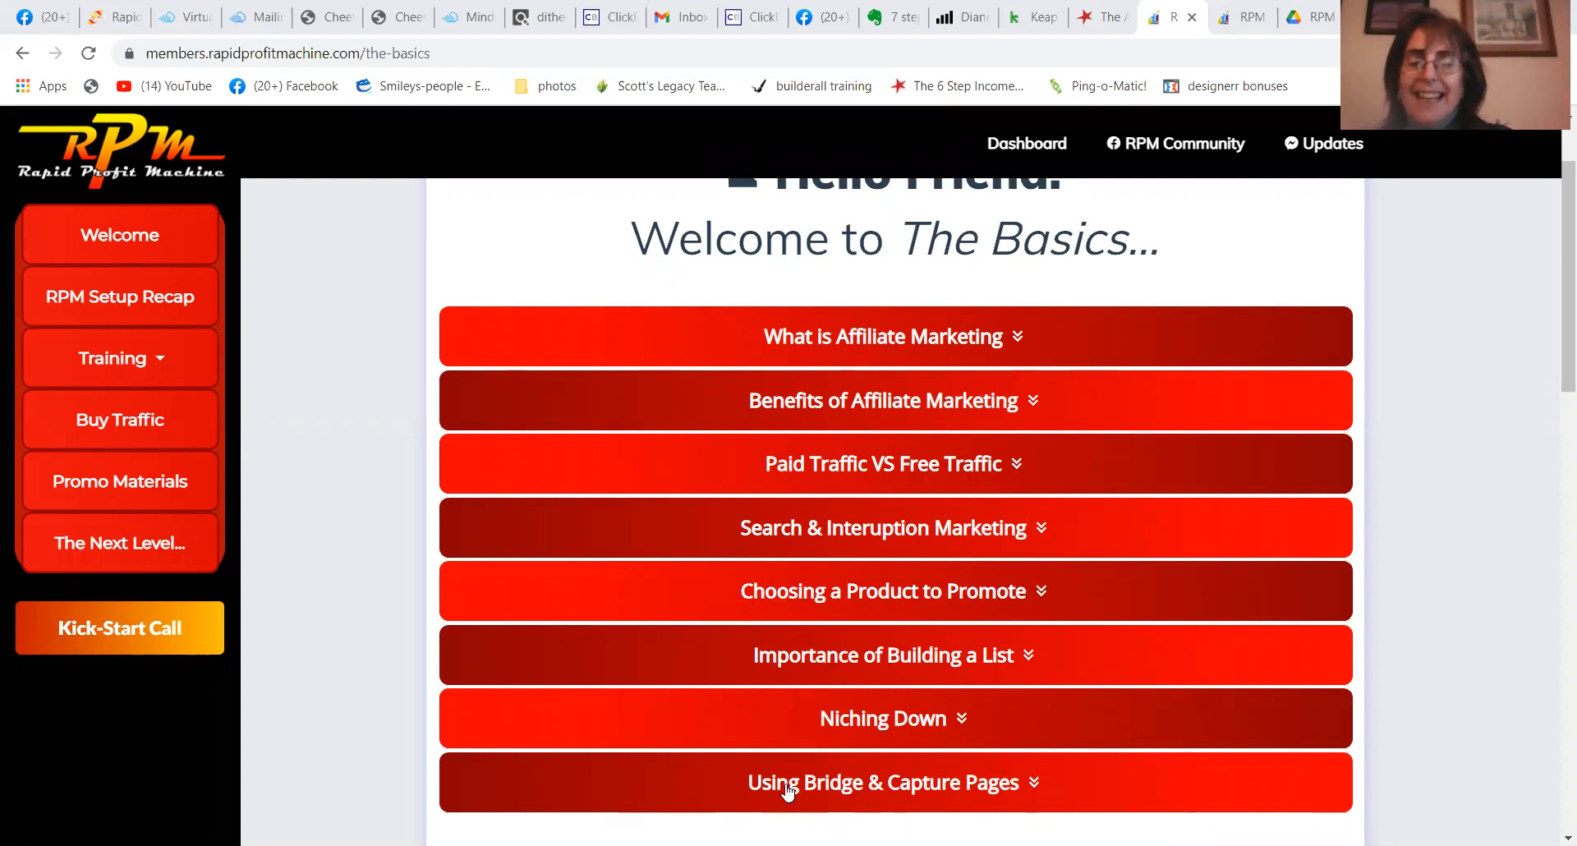
{"action": "mouse_move", "coordinate": [722, 788]}
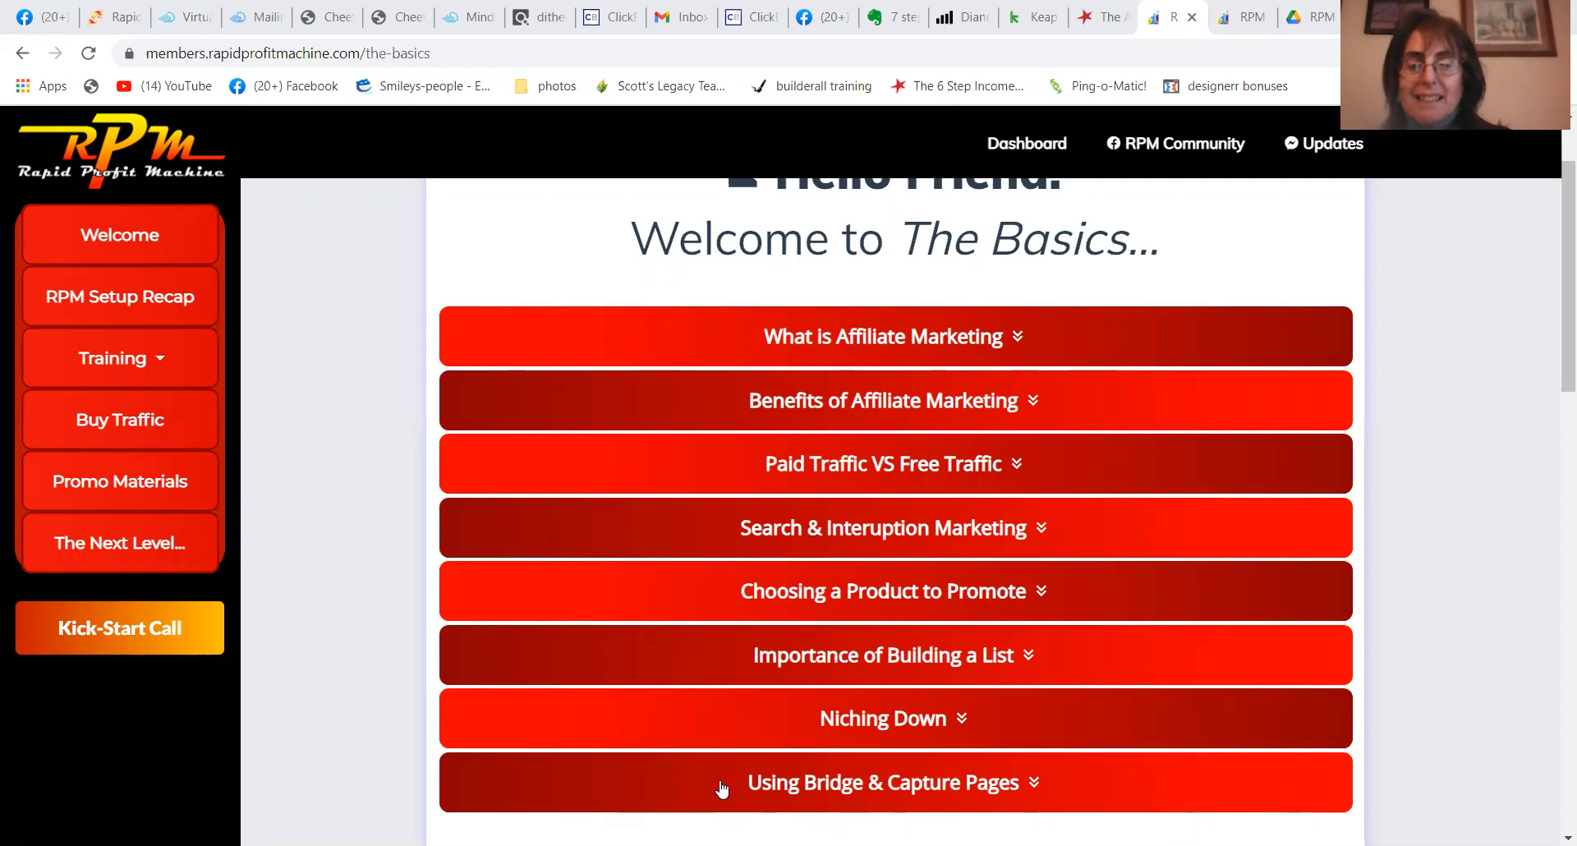
{"action": "mouse_move", "coordinate": [1088, 770]}
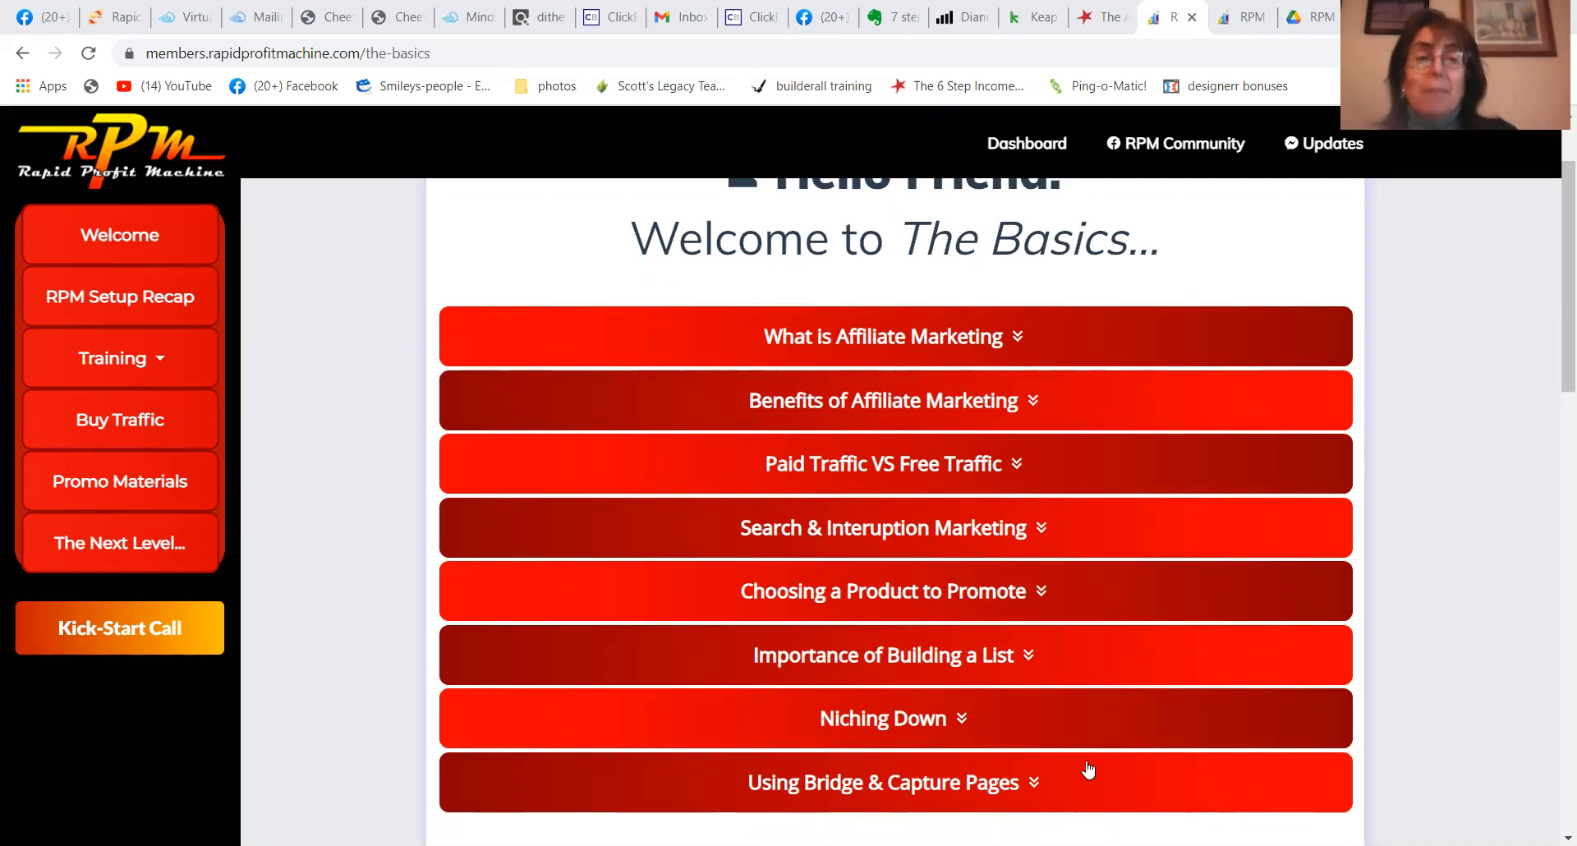
{"action": "mouse_move", "coordinate": [856, 400]}
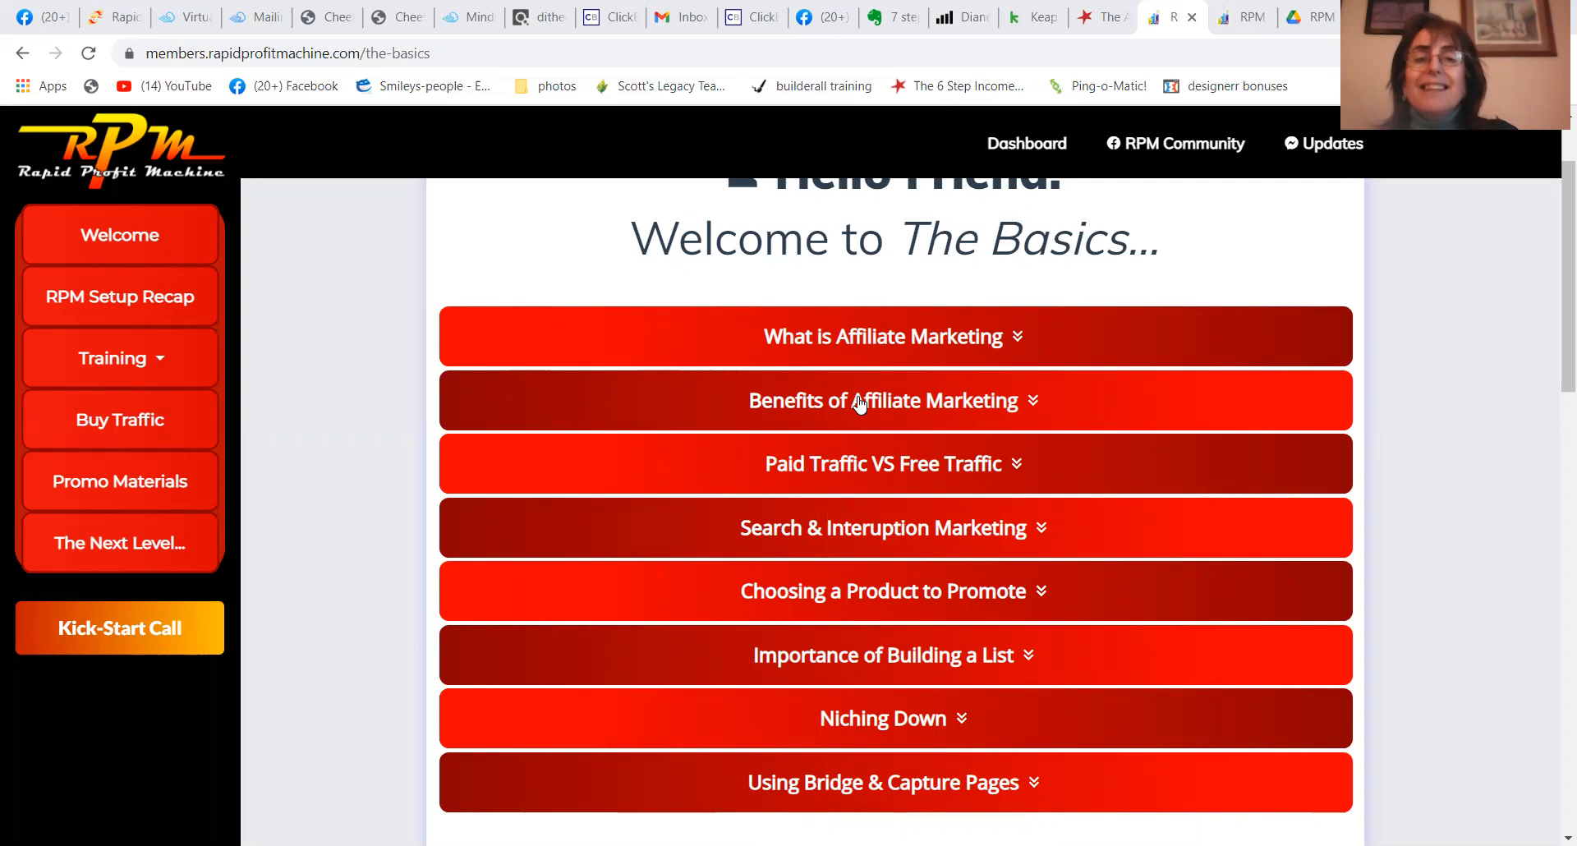
Open Training > Tracking To Maximize Profits, showing the tracking and remarketing lessons
{"action": "left_click", "coordinate": [112, 358]}
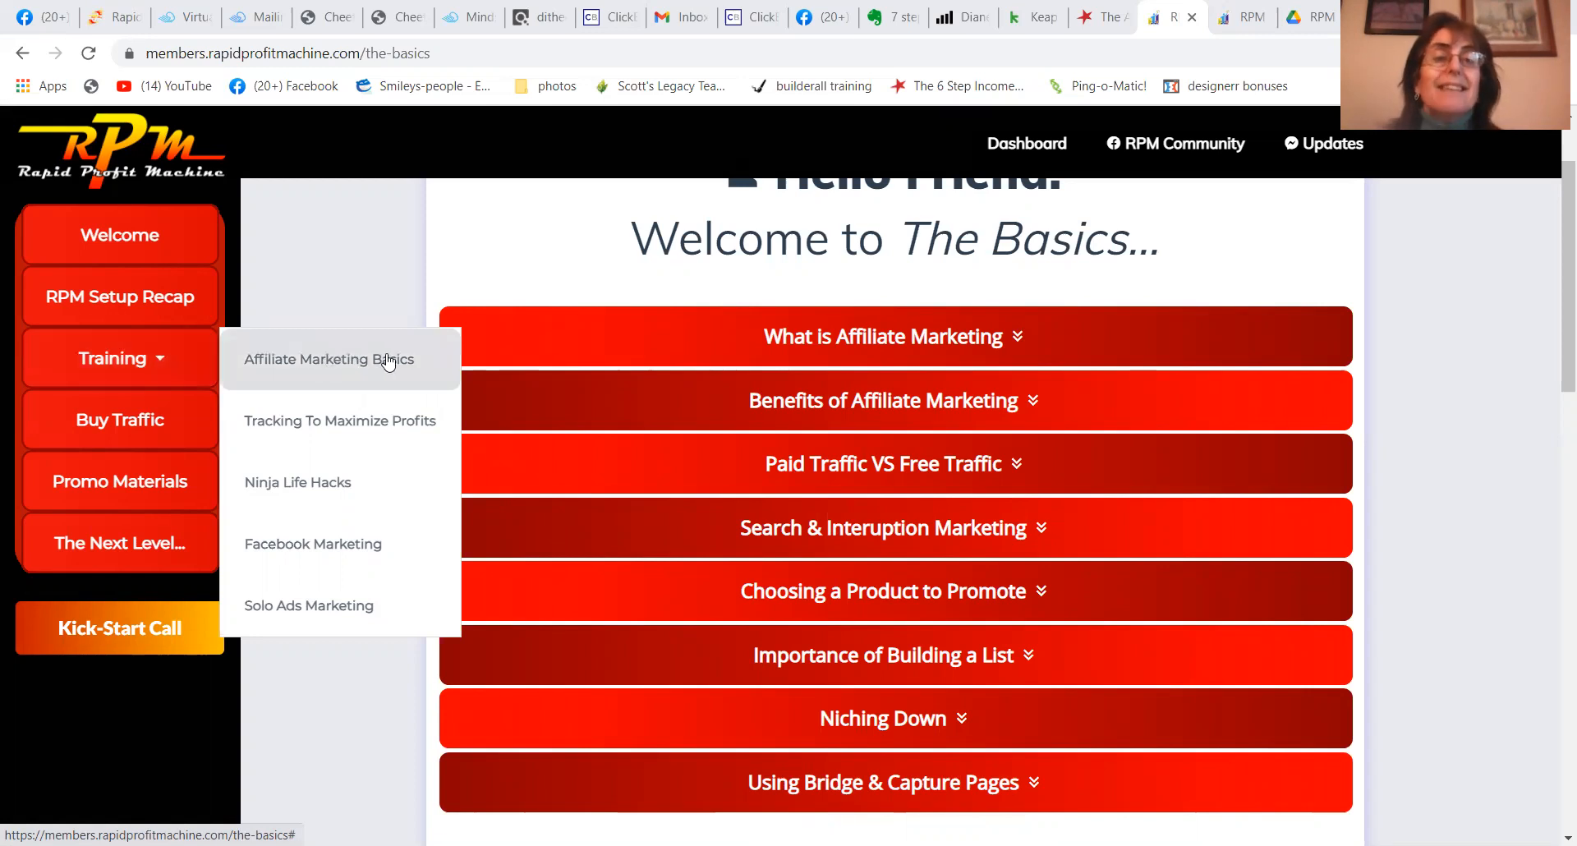
{"action": "mouse_move", "coordinate": [374, 421]}
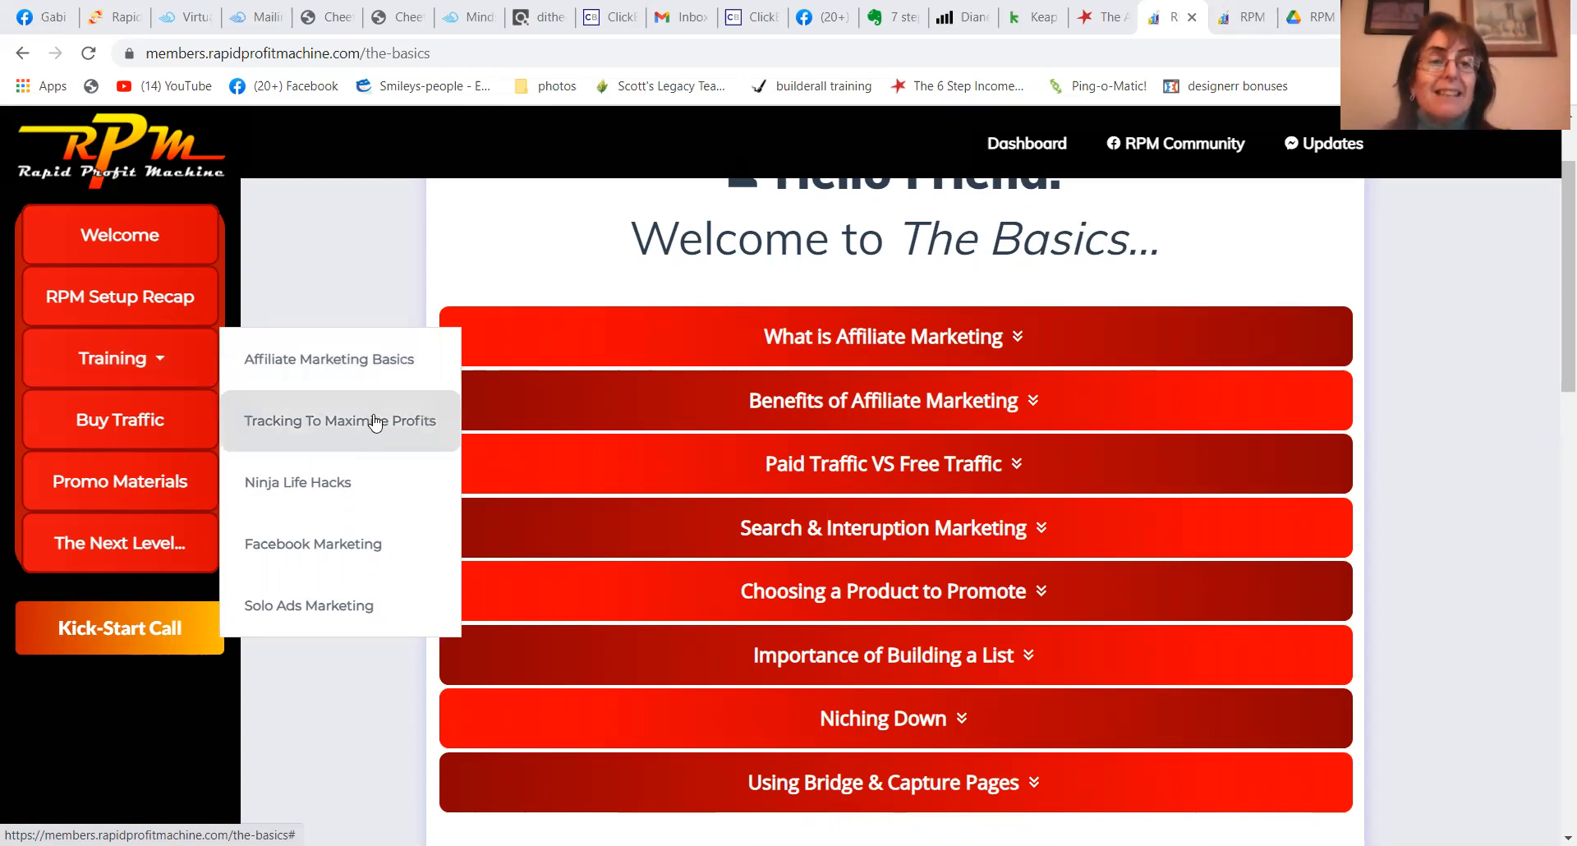
{"action": "left_click", "coordinate": [339, 420]}
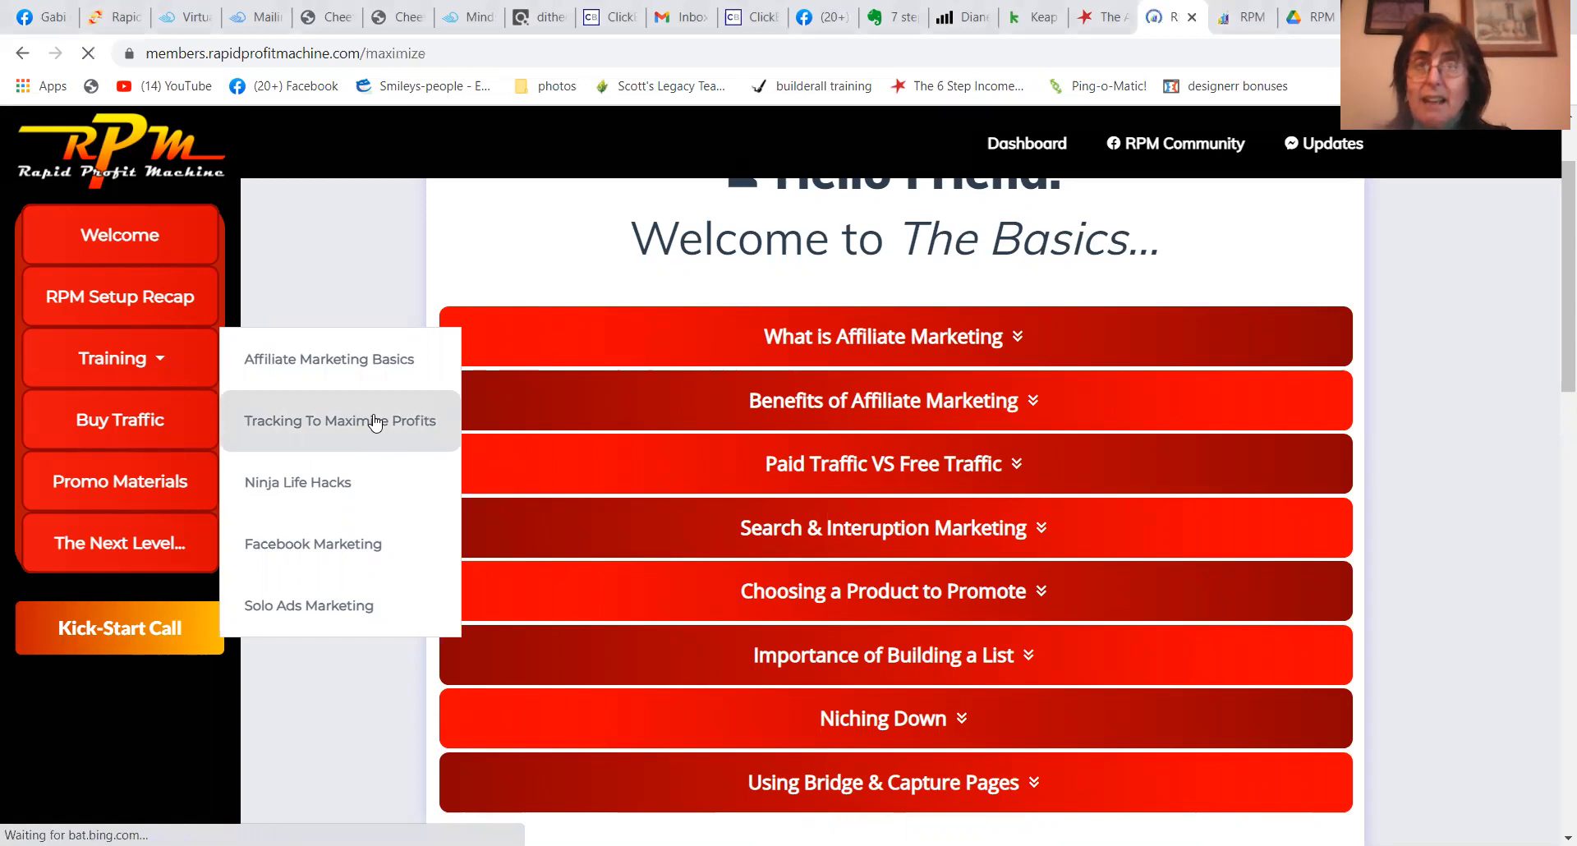
{"action": "left_click", "coordinate": [339, 421]}
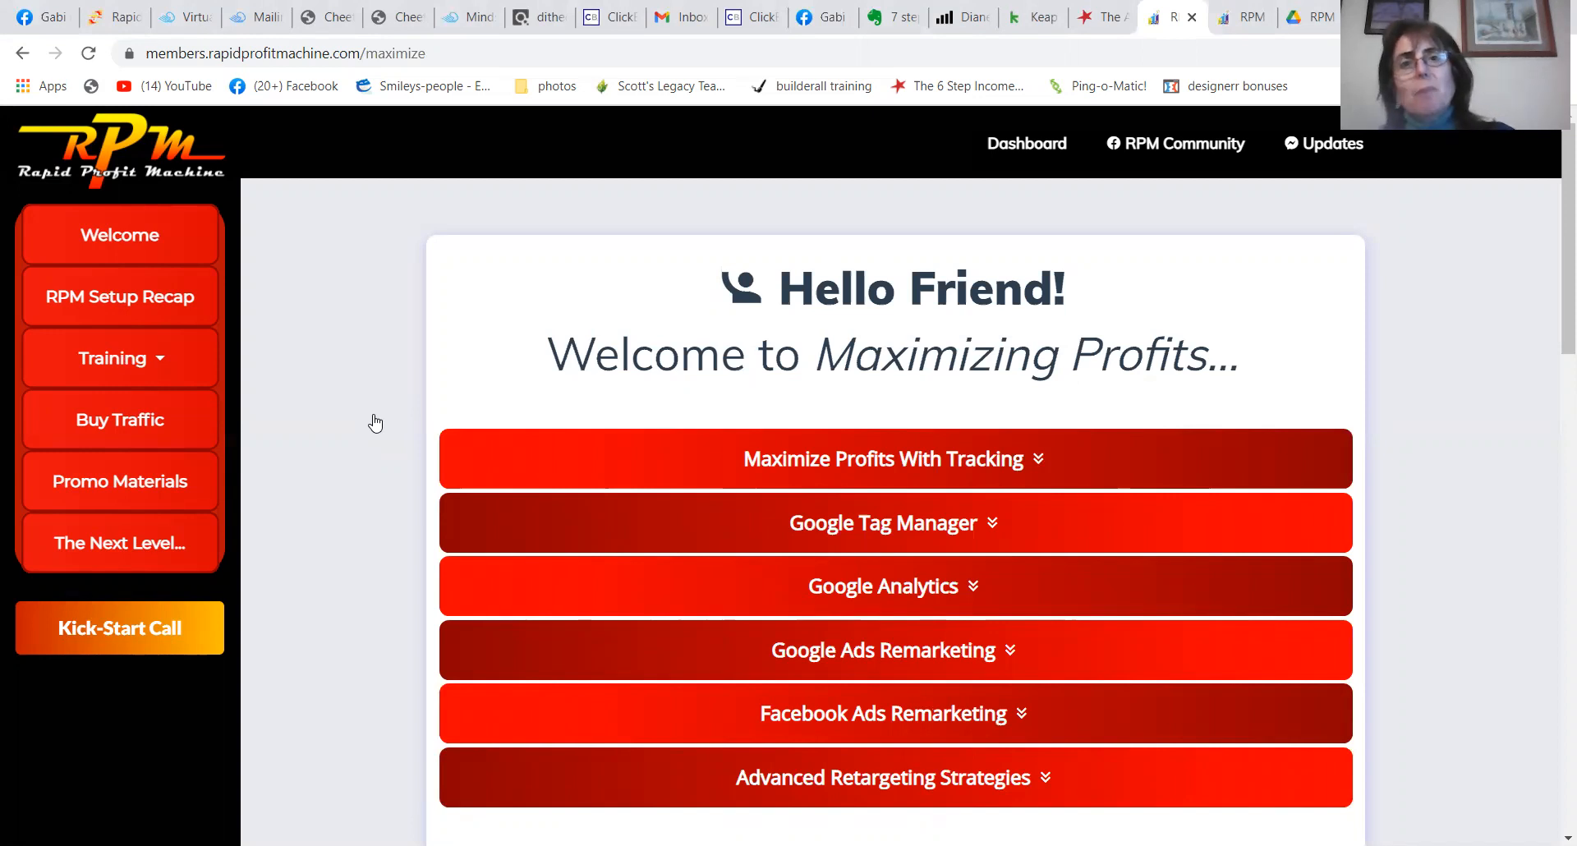
{"action": "mouse_move", "coordinate": [269, 367]}
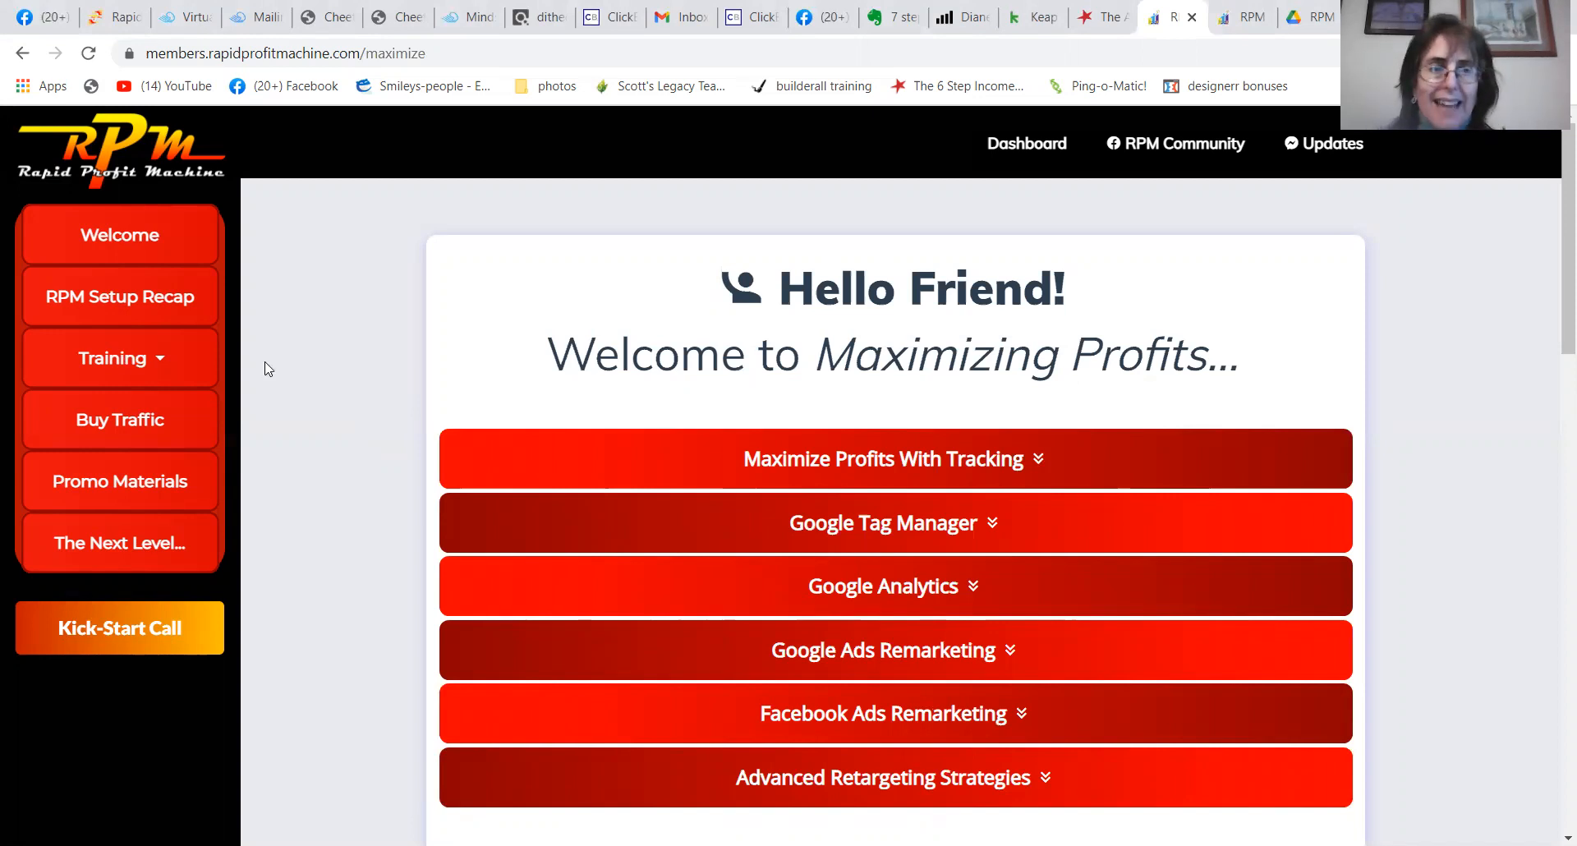
{"action": "mouse_move", "coordinate": [279, 448]}
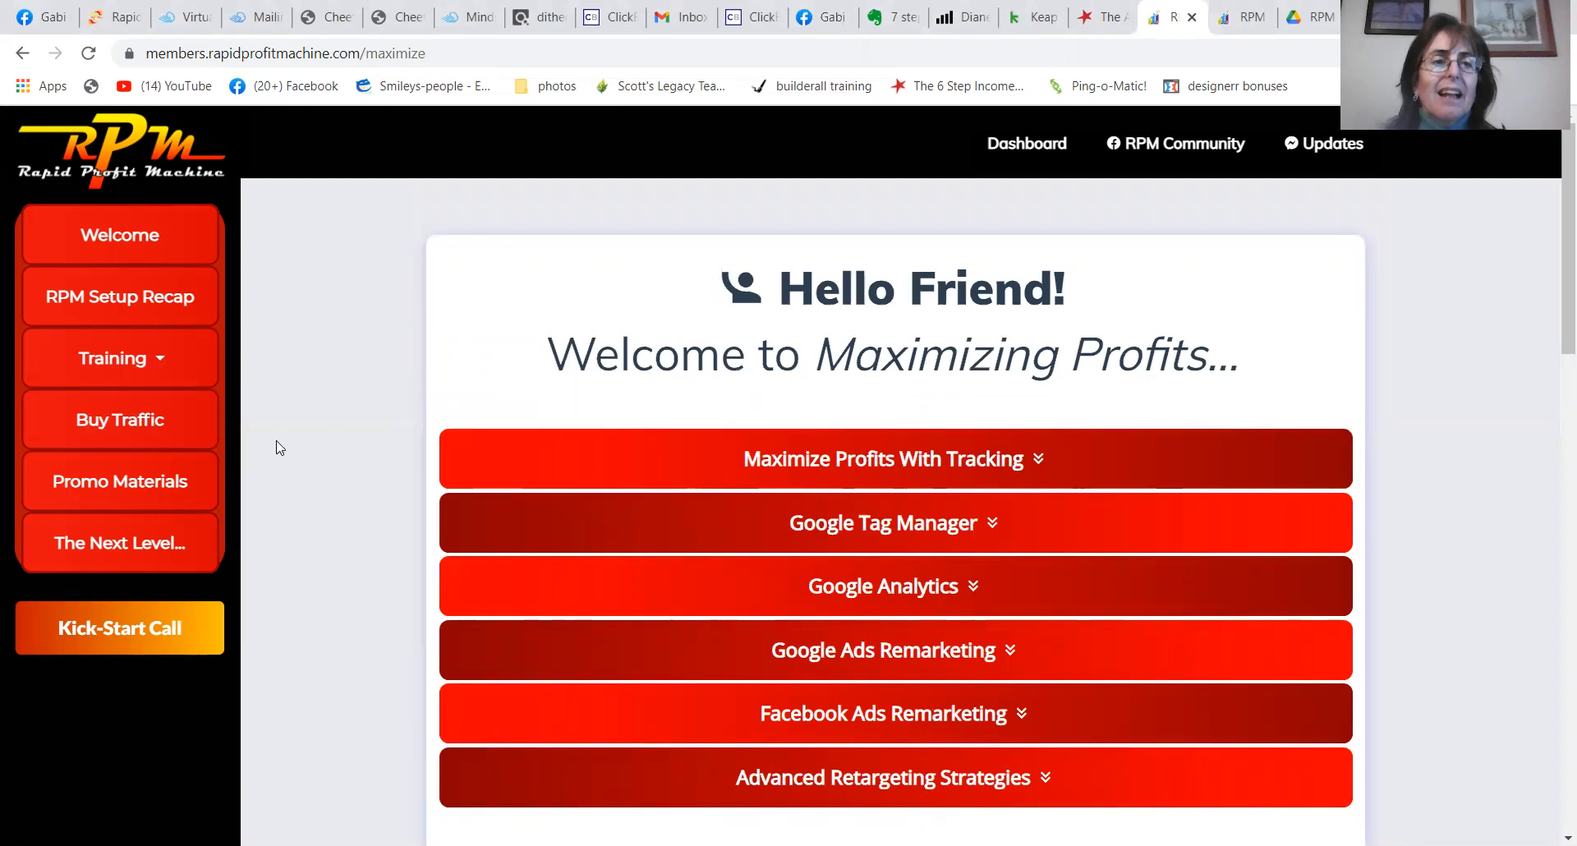
{"action": "left_click", "coordinate": [118, 358]}
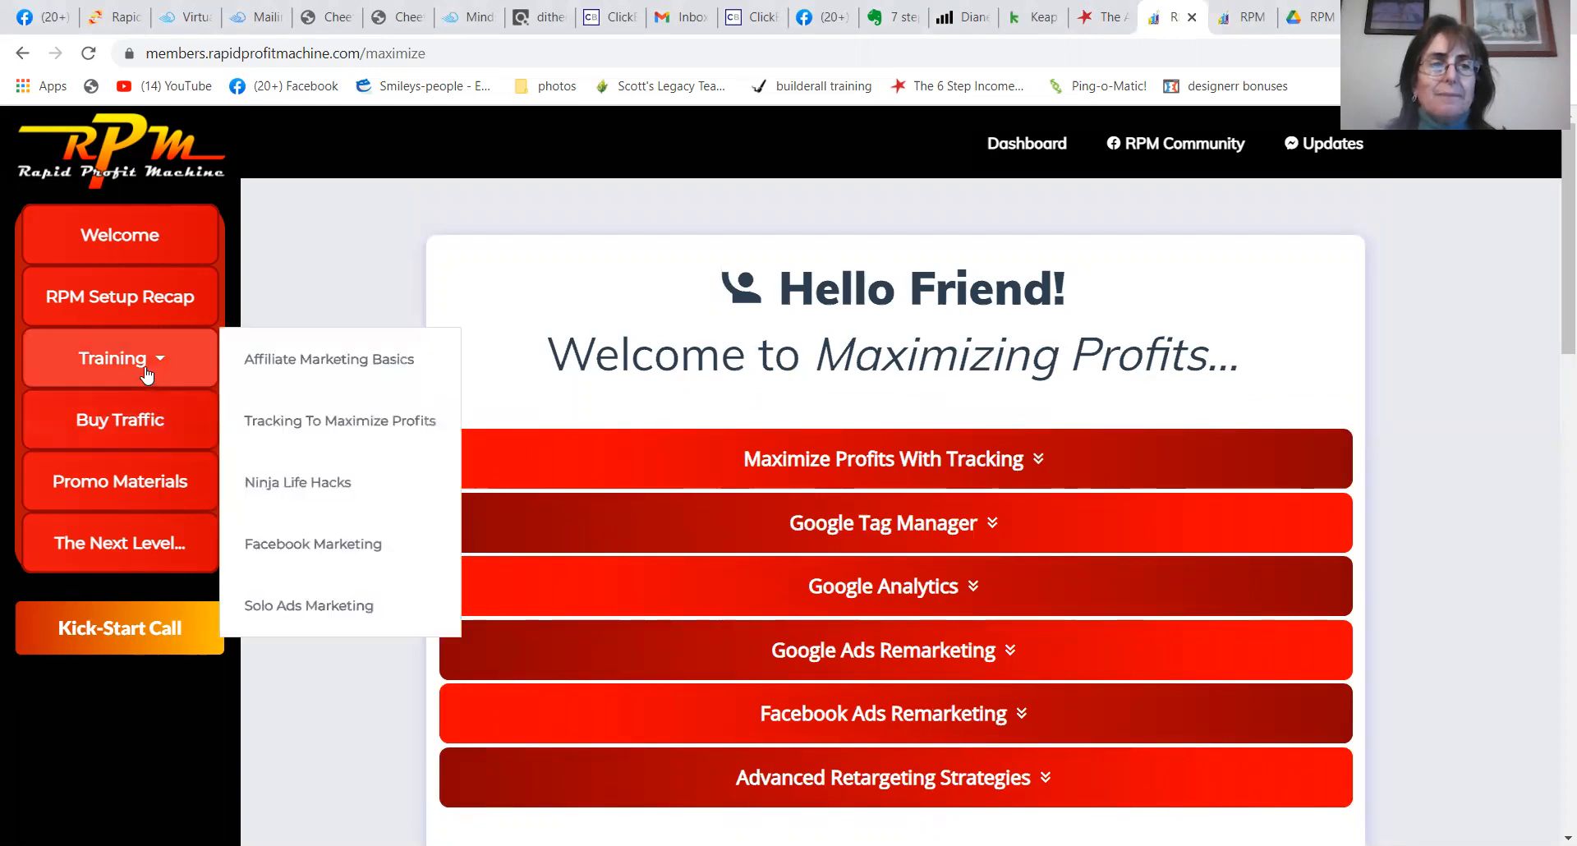
{"action": "mouse_move", "coordinate": [308, 483]}
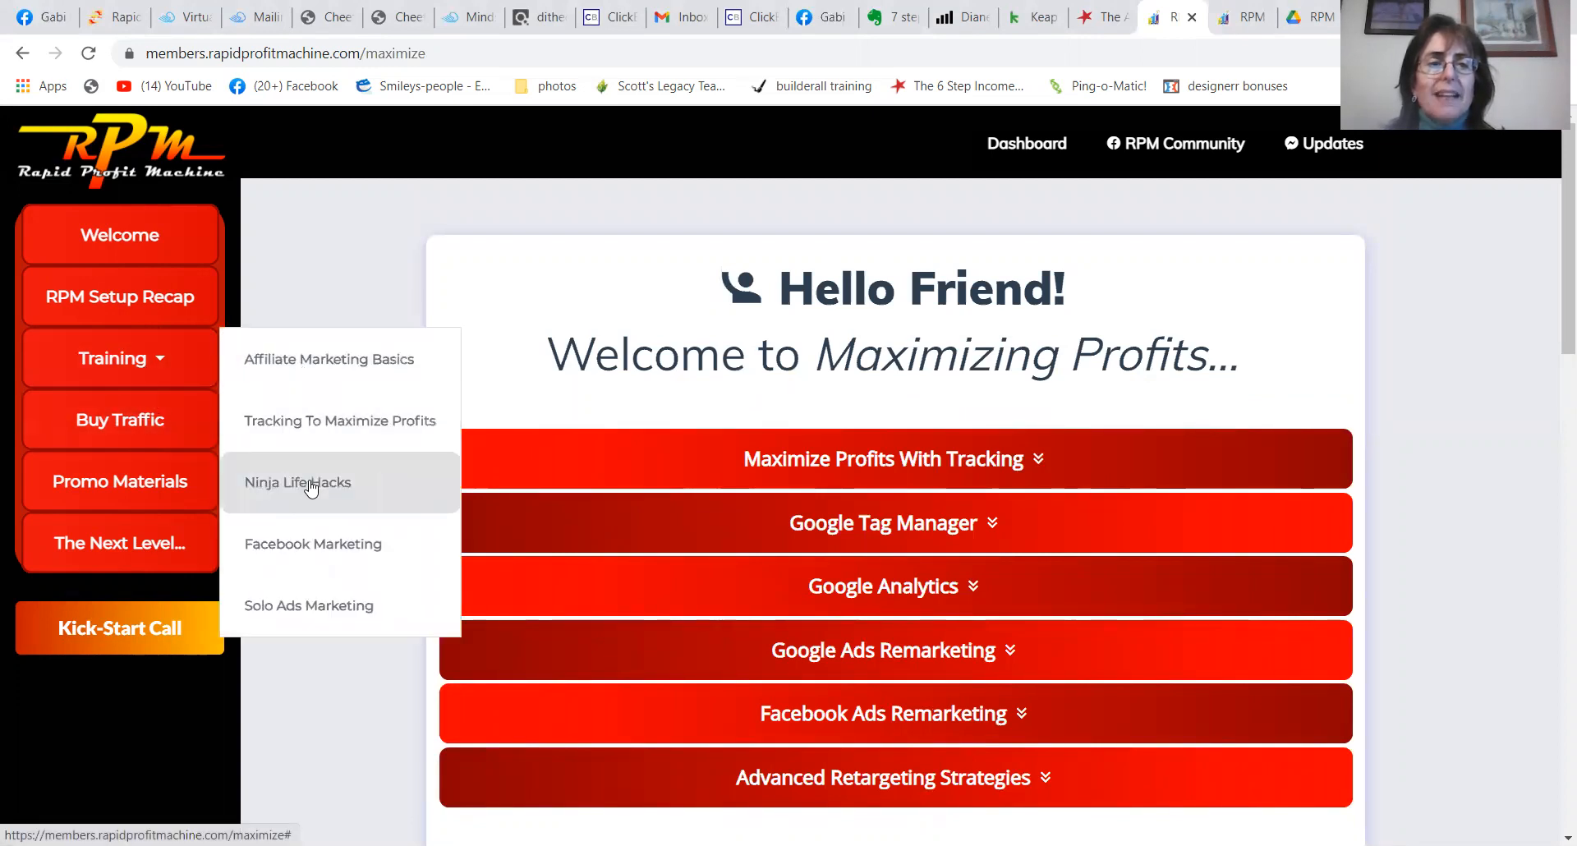
{"action": "left_click", "coordinate": [297, 482]}
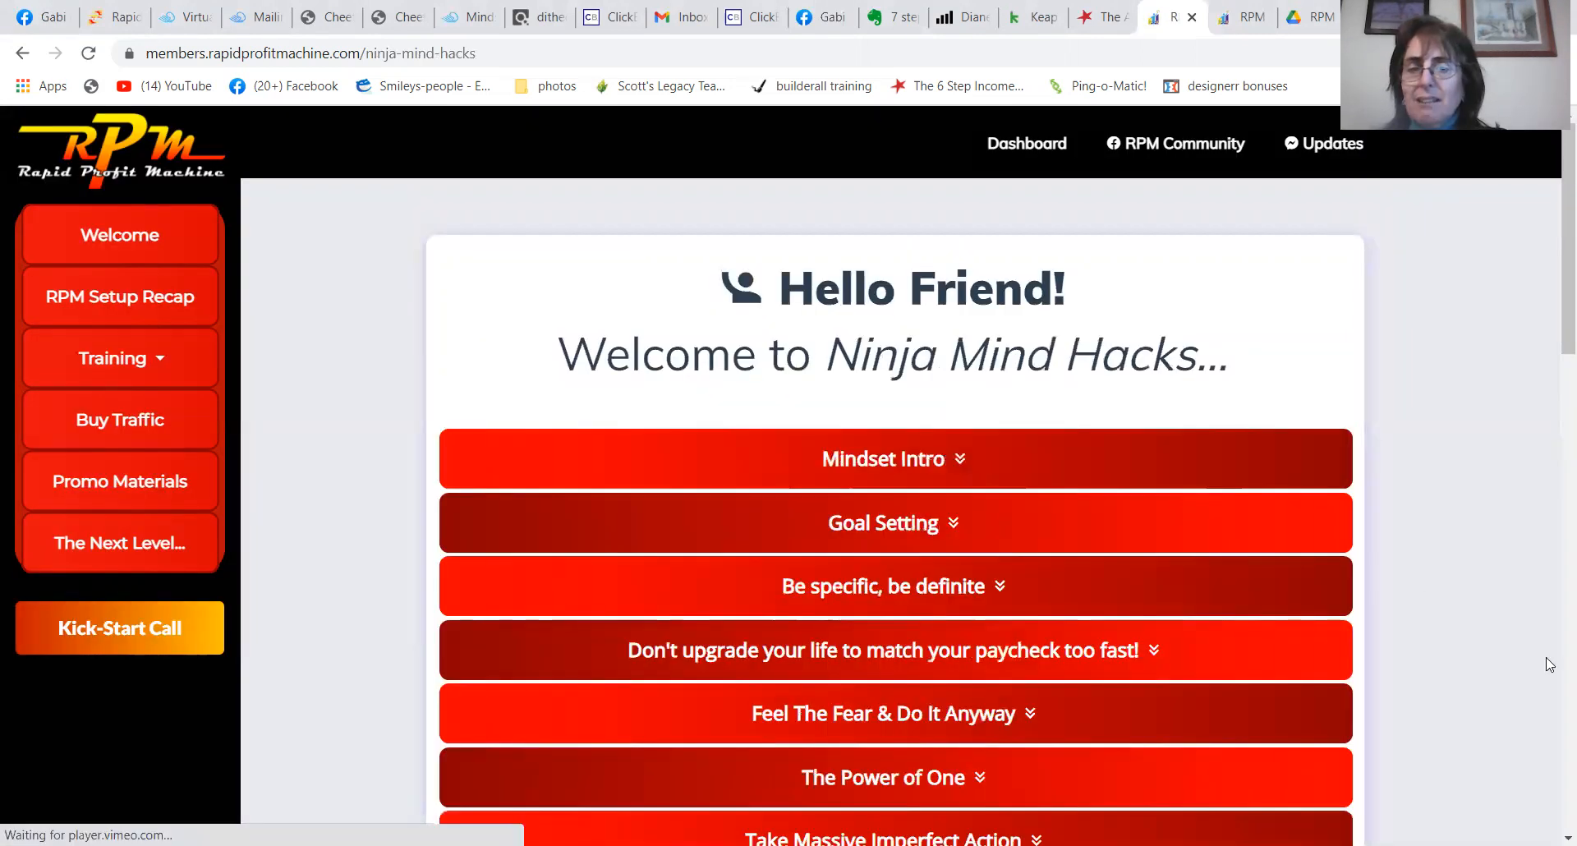
{"action": "scroll", "scroll_direction": "down", "scroll_amount": 3}
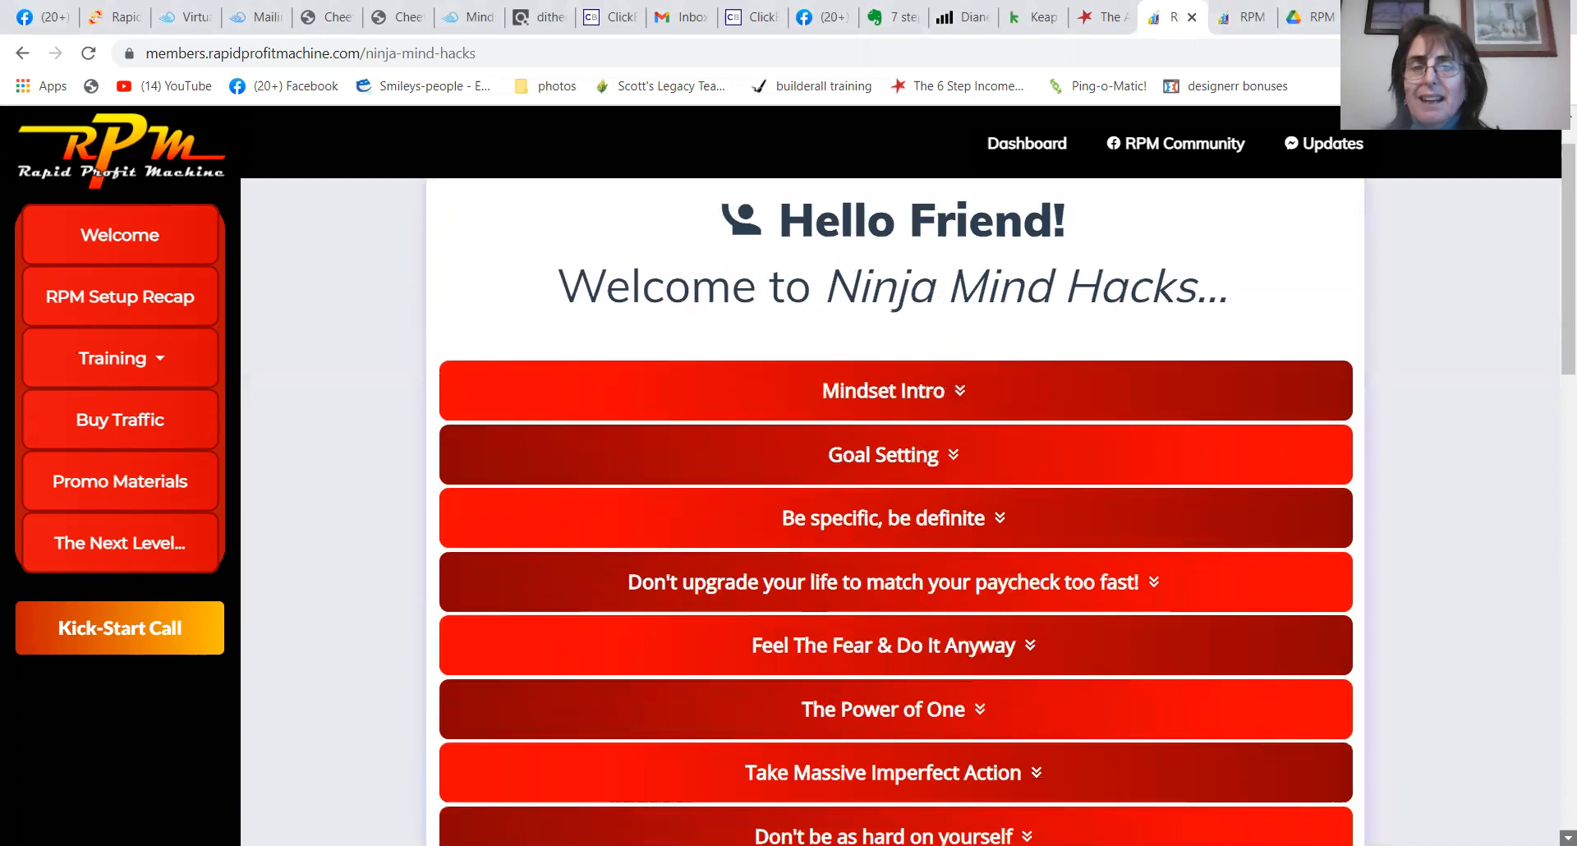
{"action": "scroll", "scroll_direction": "down", "scroll_amount": 3}
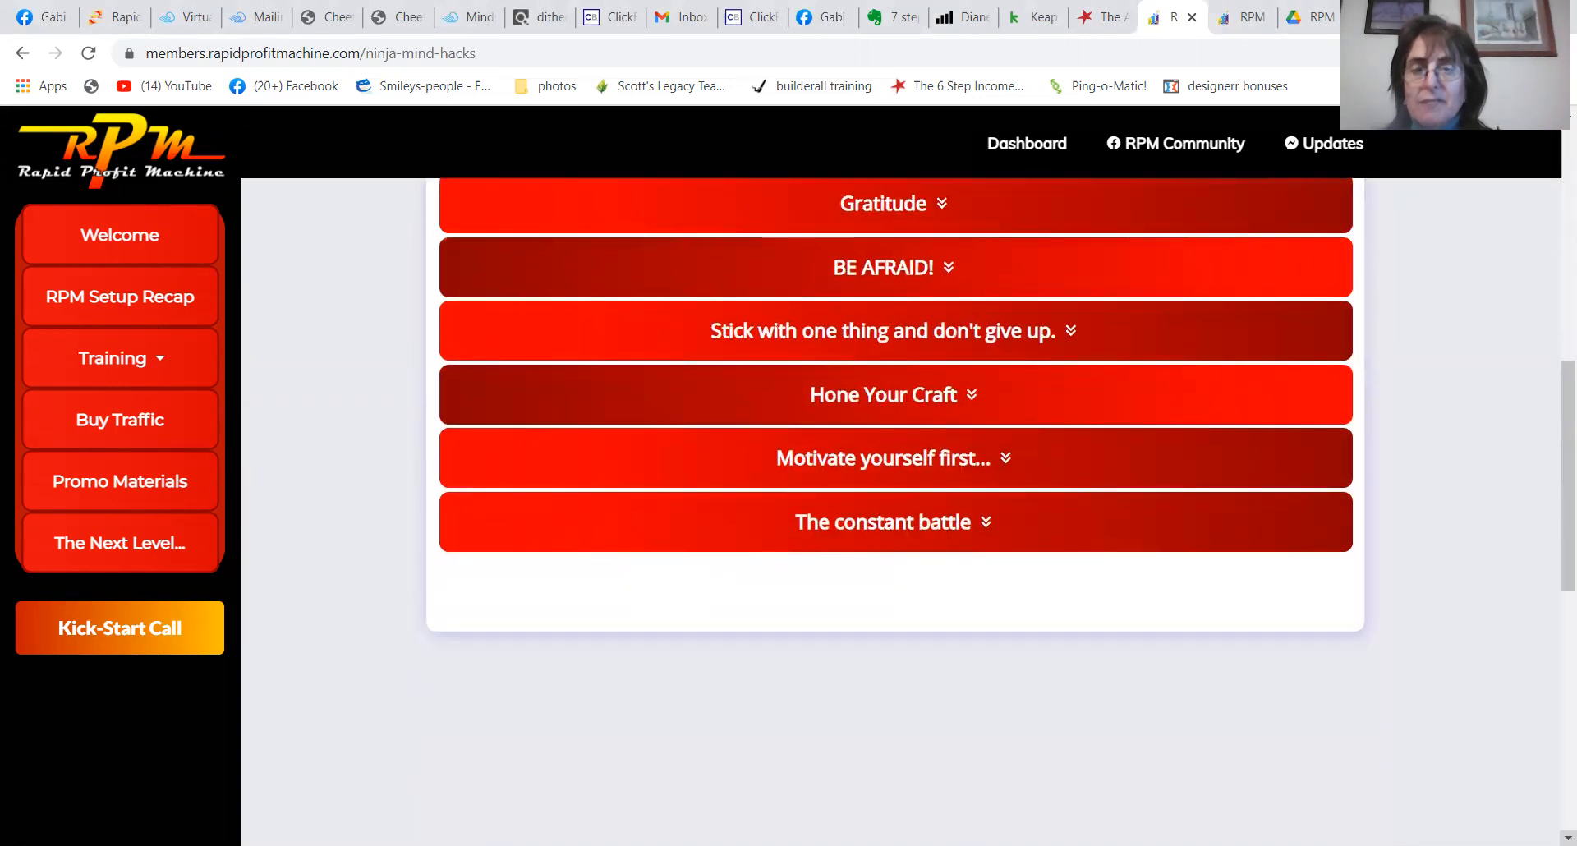
{"action": "left_click", "coordinate": [118, 358]}
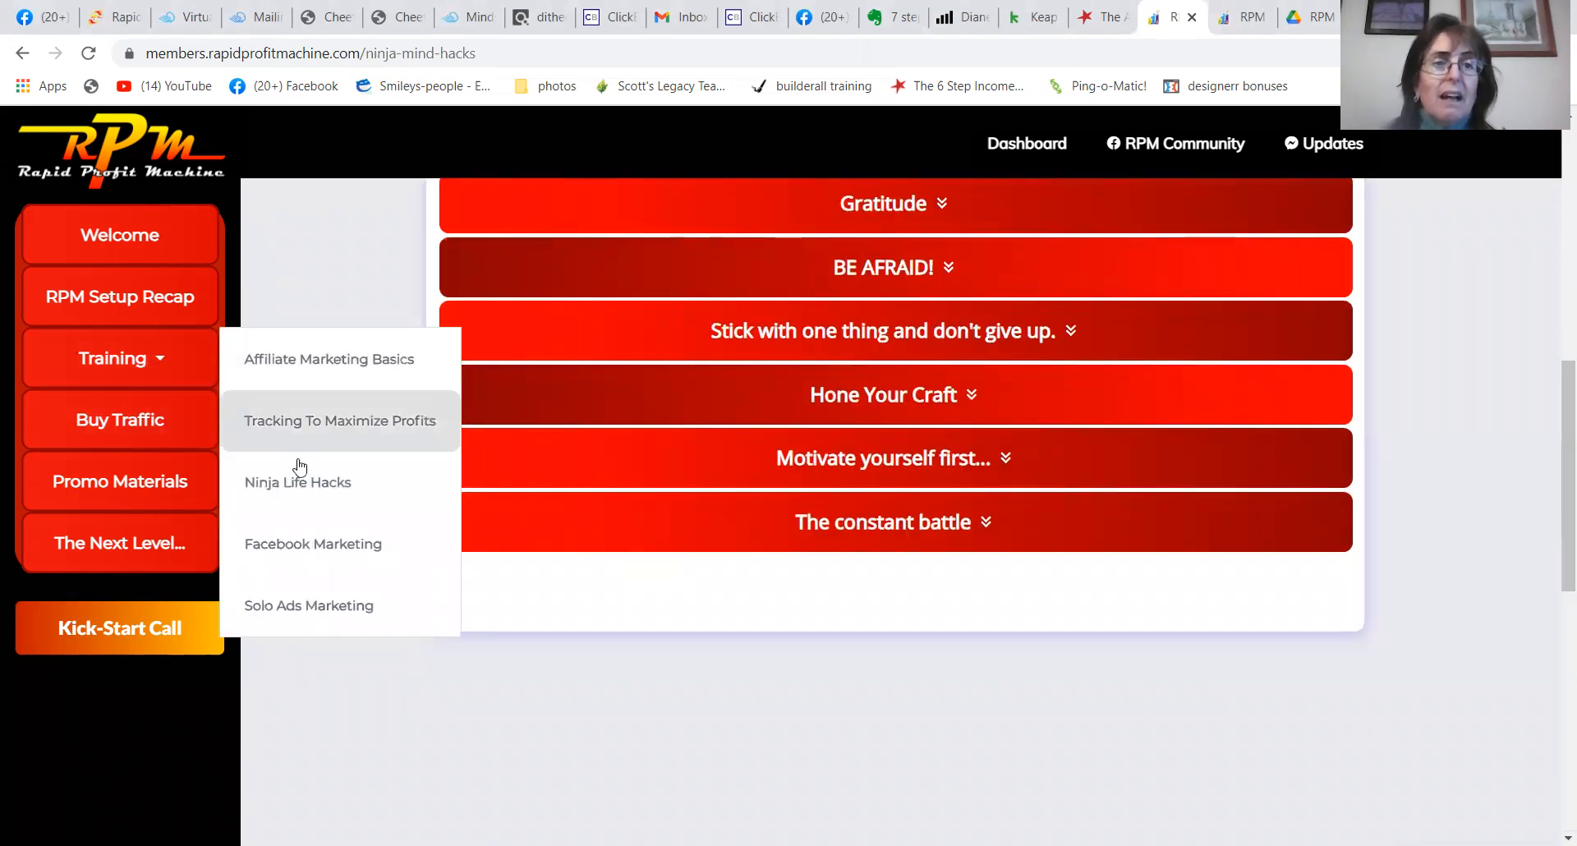
{"action": "mouse_move", "coordinate": [323, 611]}
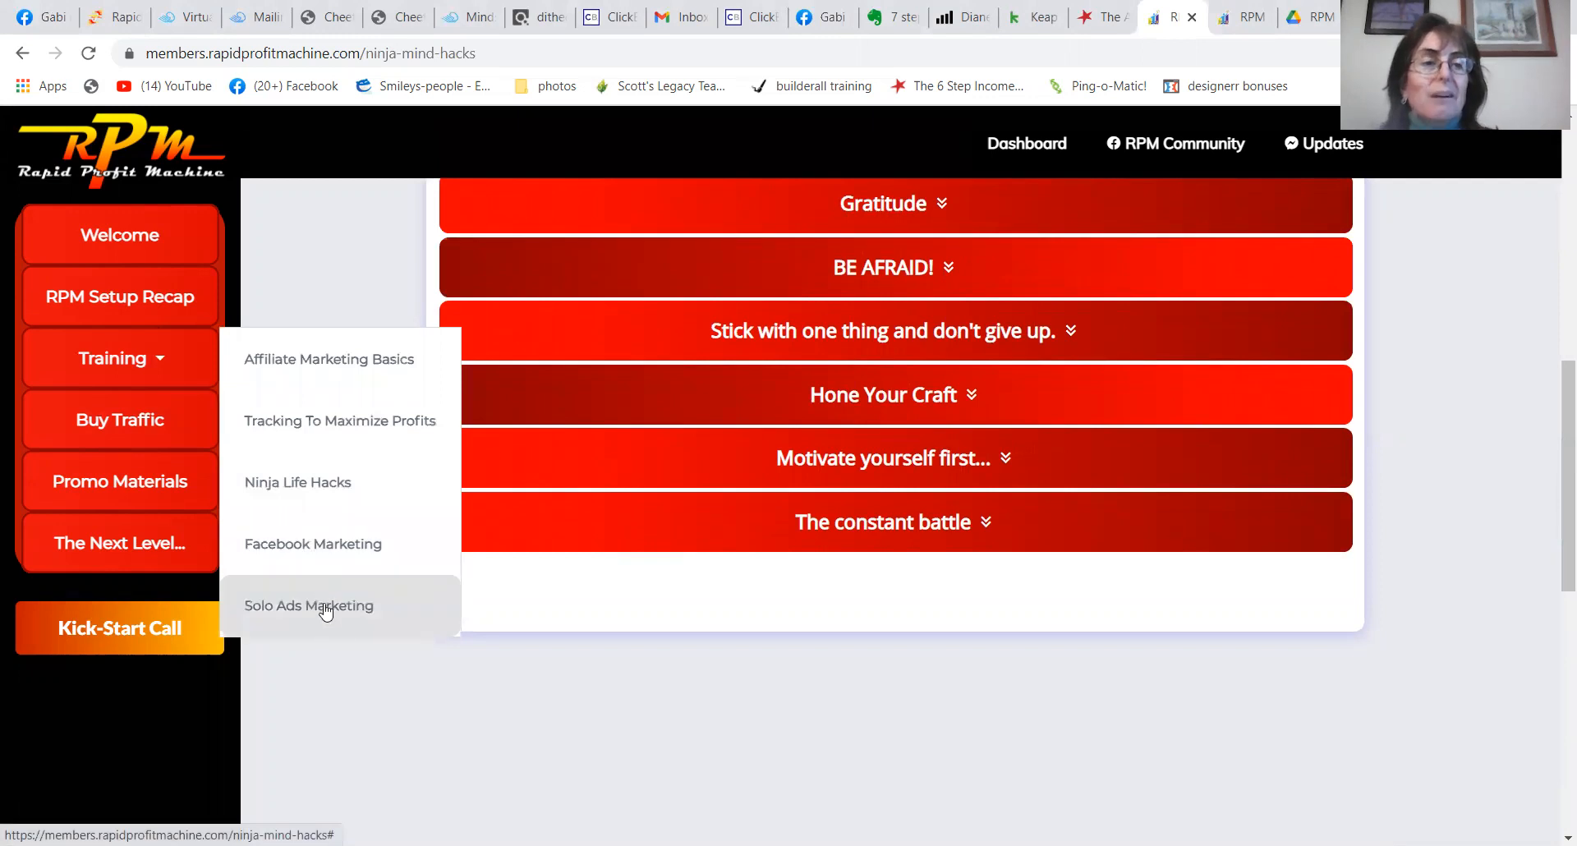
{"action": "mouse_move", "coordinate": [120, 419]}
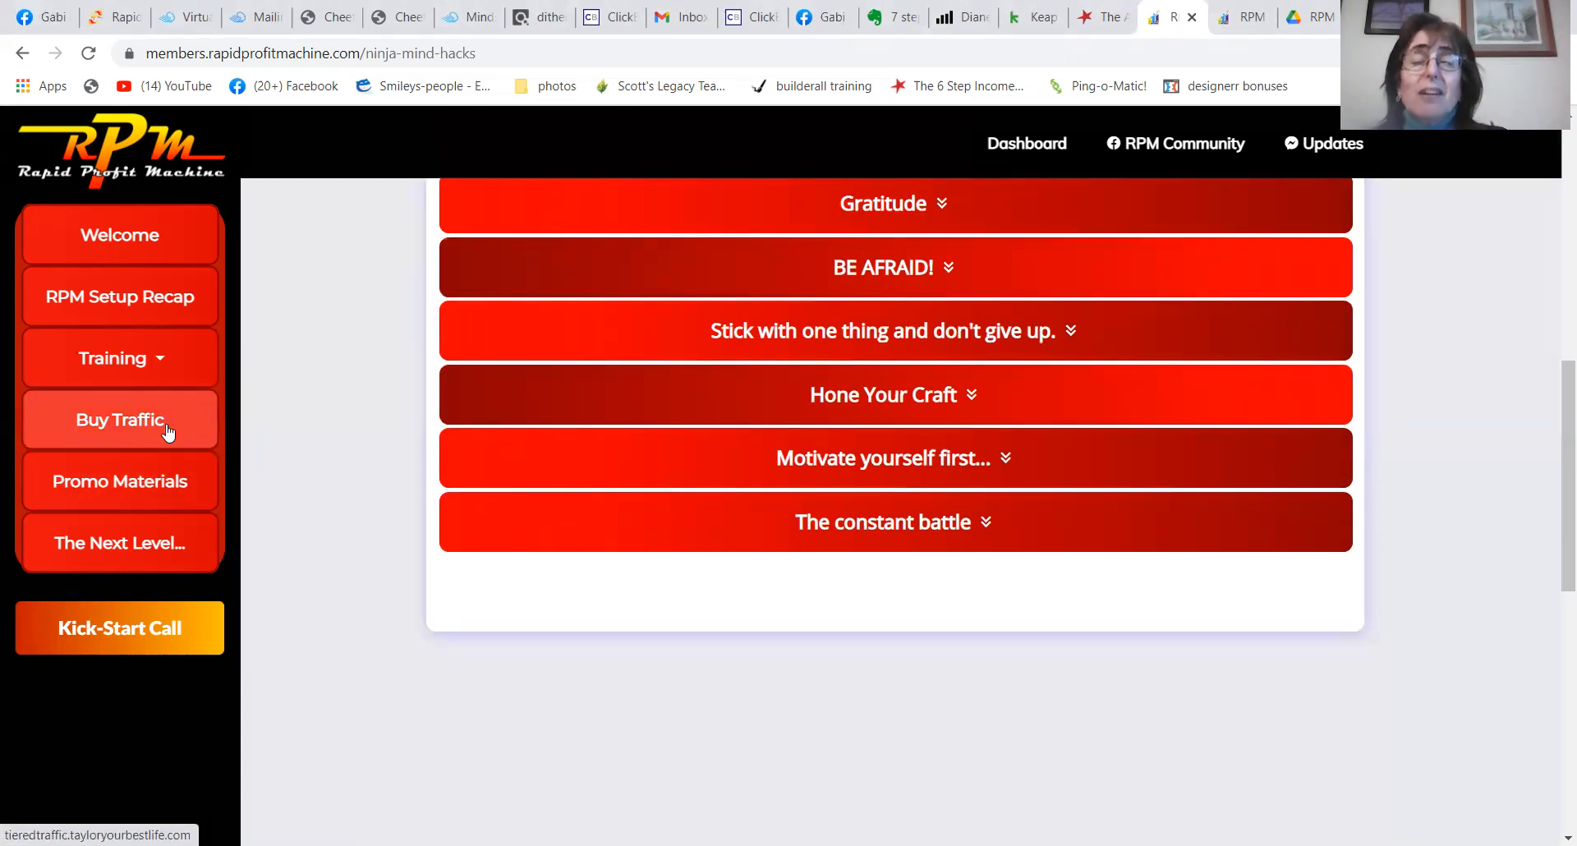
{"action": "left_click", "coordinate": [118, 358]}
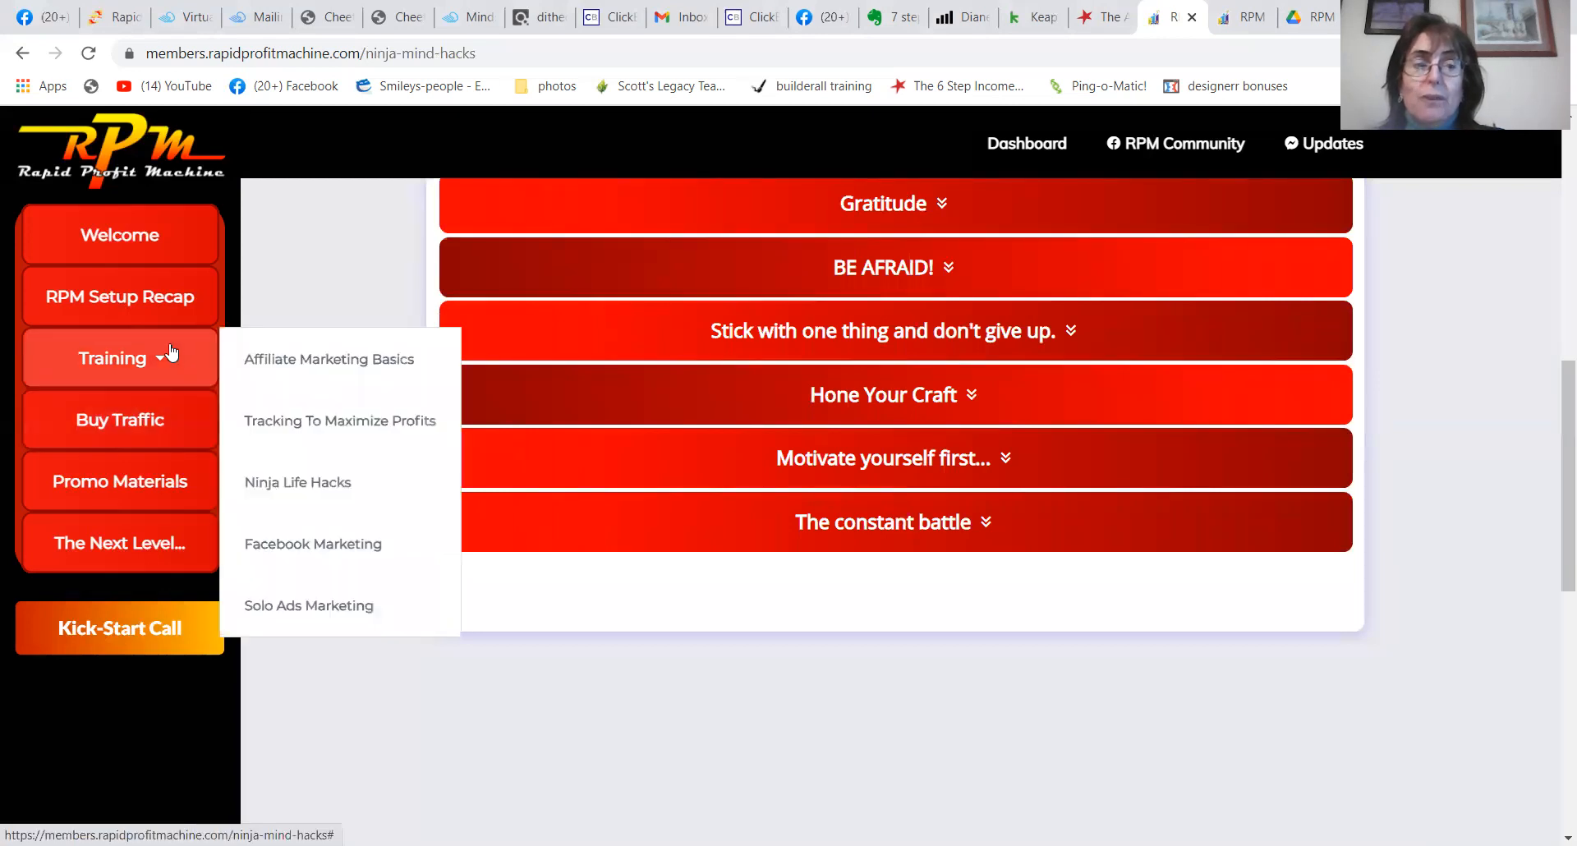
{"action": "mouse_move", "coordinate": [340, 604]}
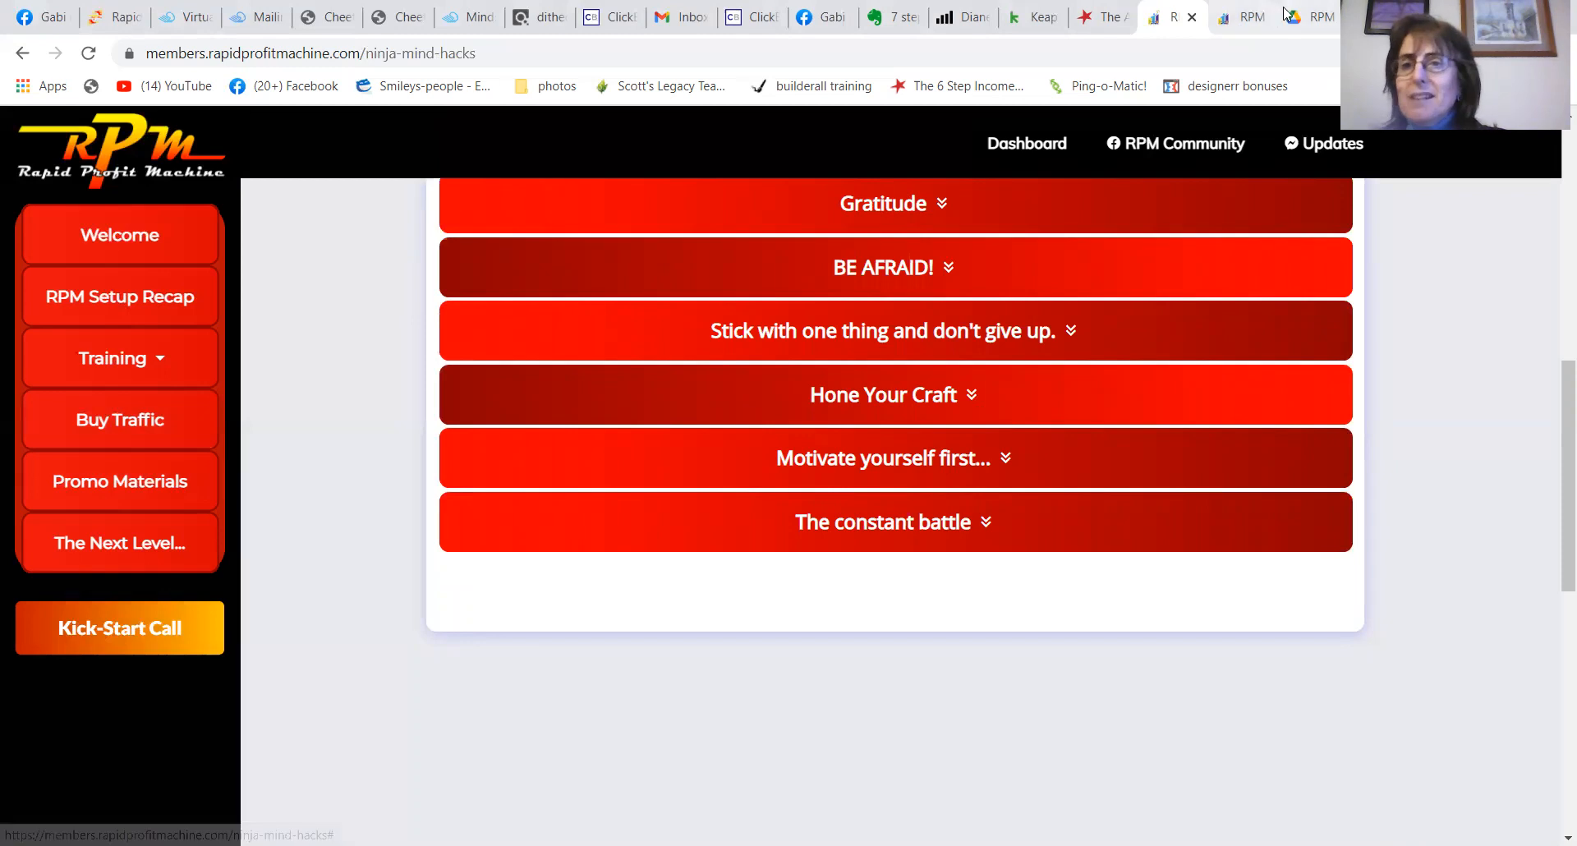
{"action": "left_click", "coordinate": [1307, 17]}
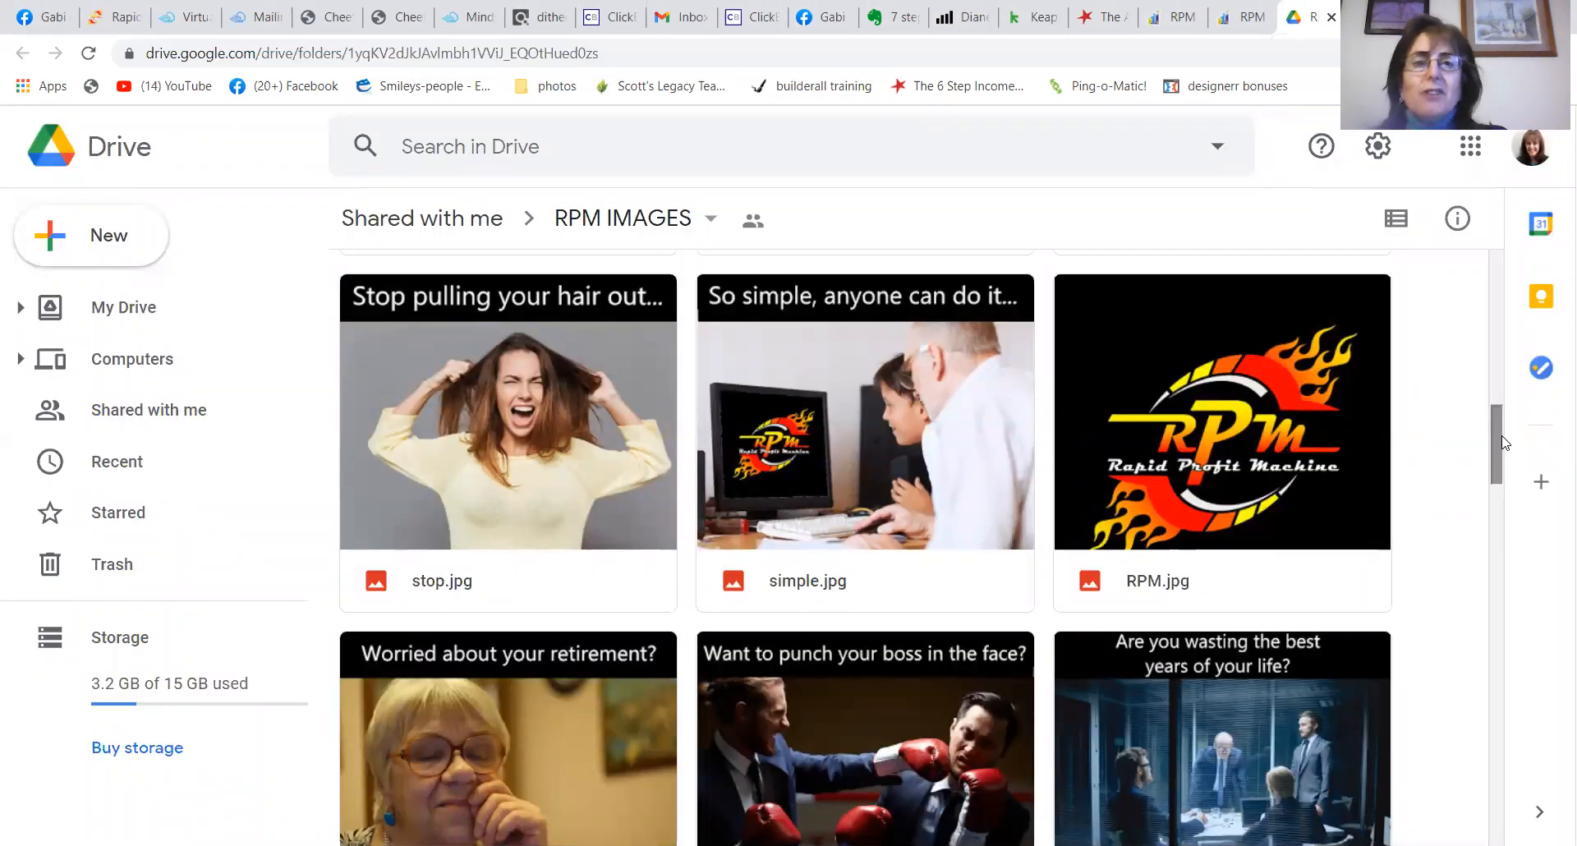
{"action": "scroll", "scroll_direction": "down", "scroll_amount": 3}
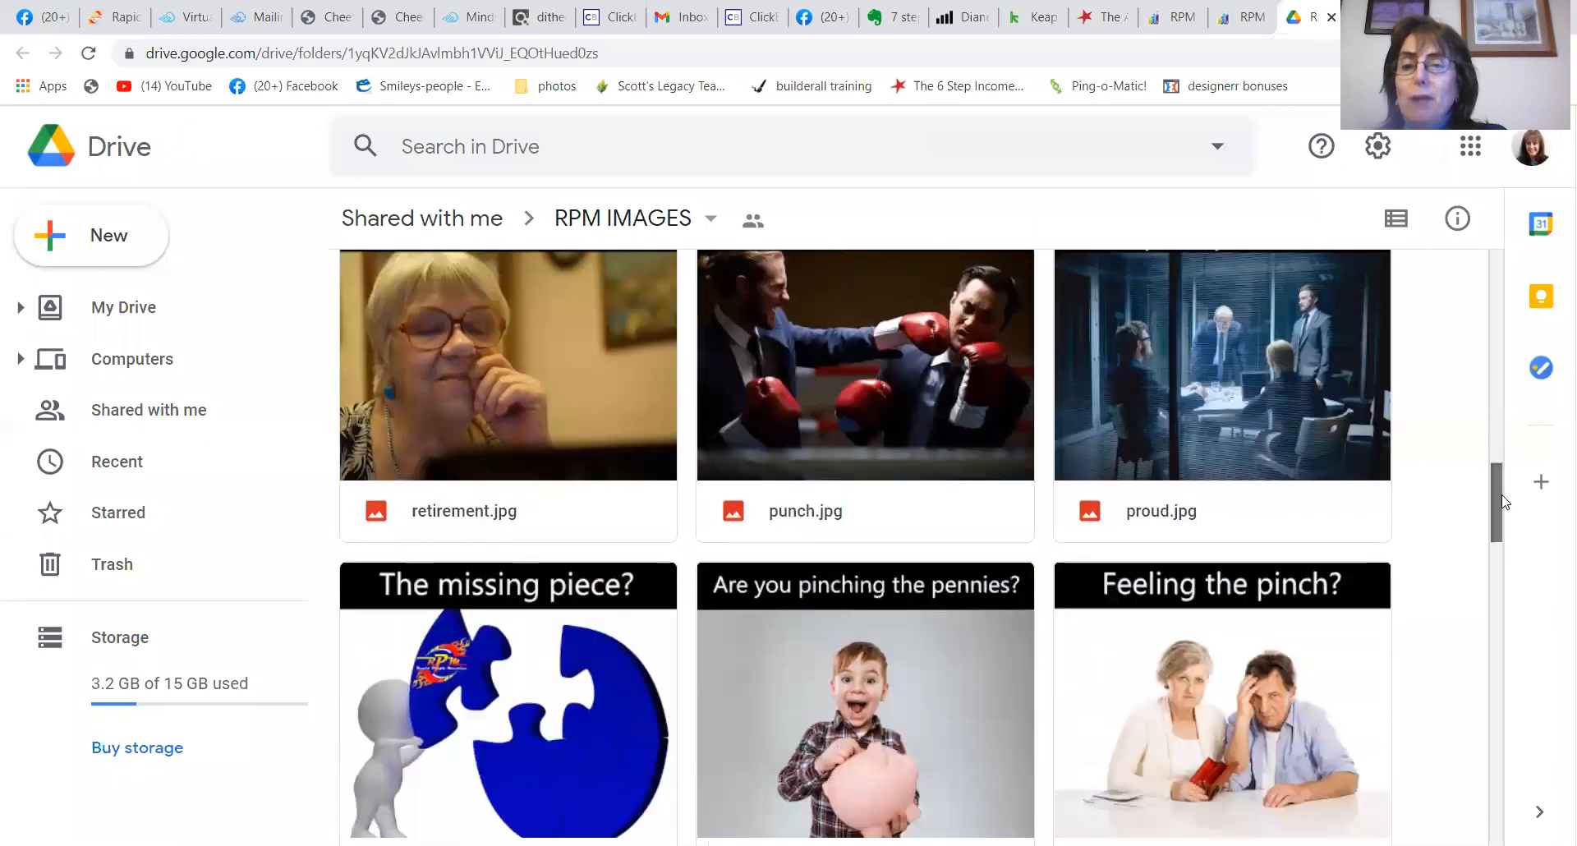
{"action": "scroll", "scroll_direction": "down", "scroll_amount": 3}
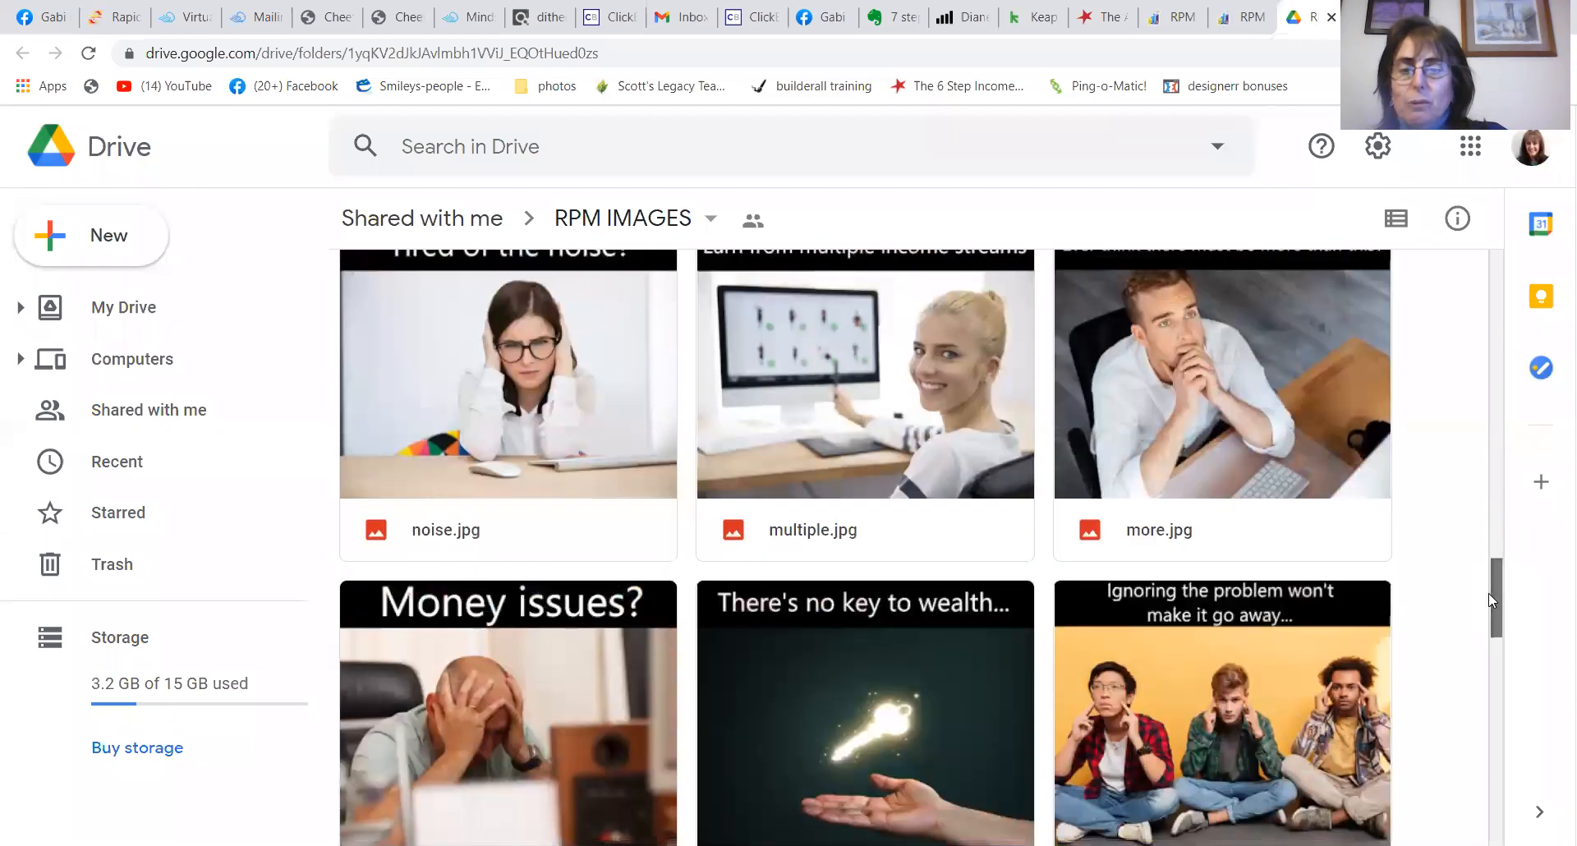
{"action": "scroll", "scroll_direction": "down", "scroll_amount": 3}
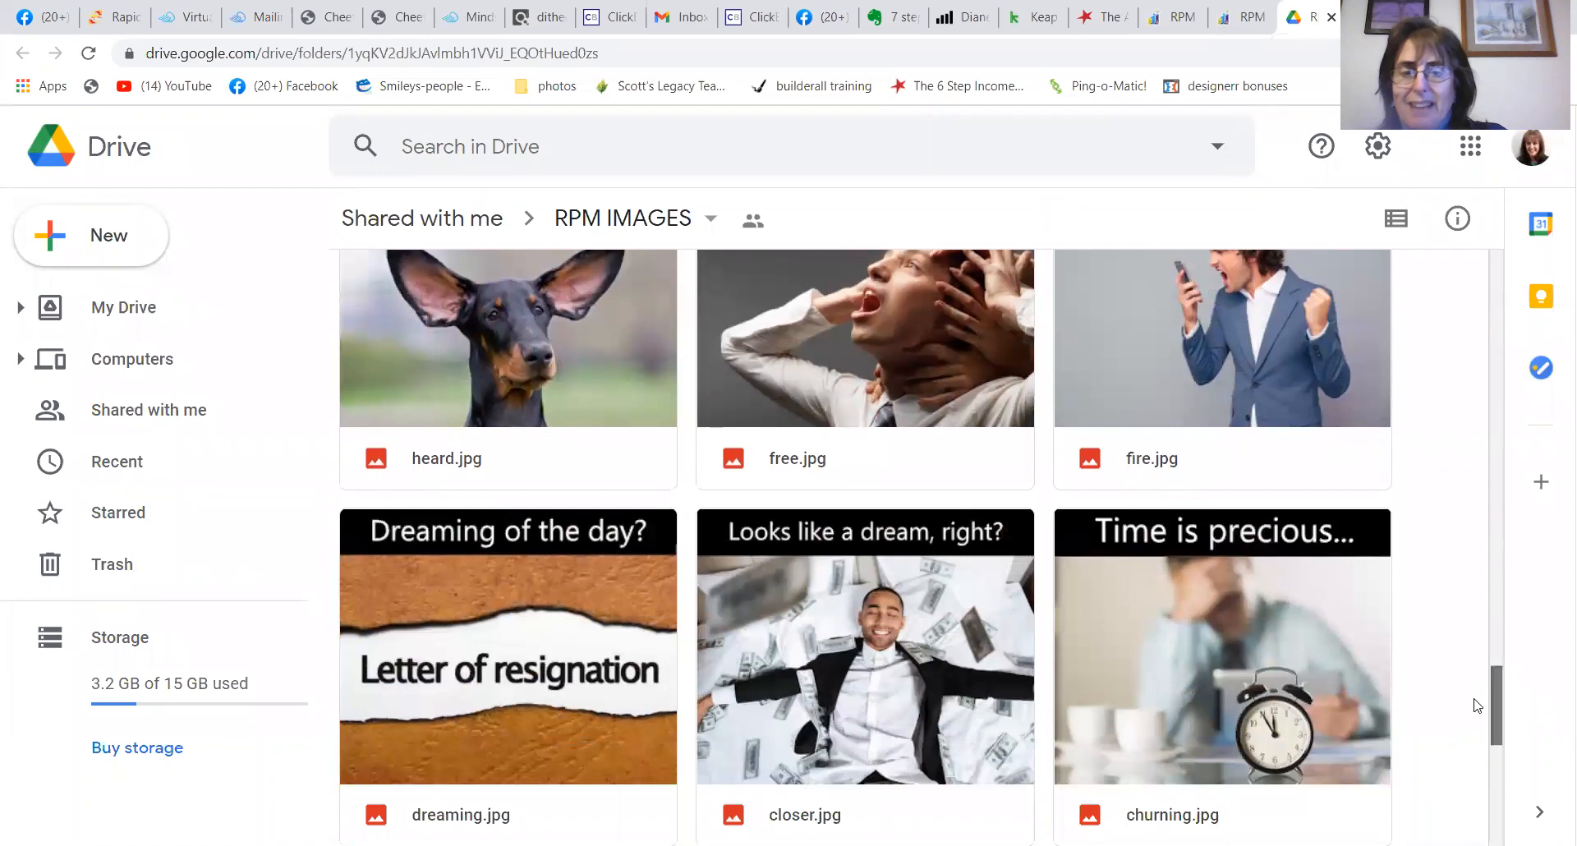
{"action": "scroll", "scroll_direction": "down", "scroll_amount": 3}
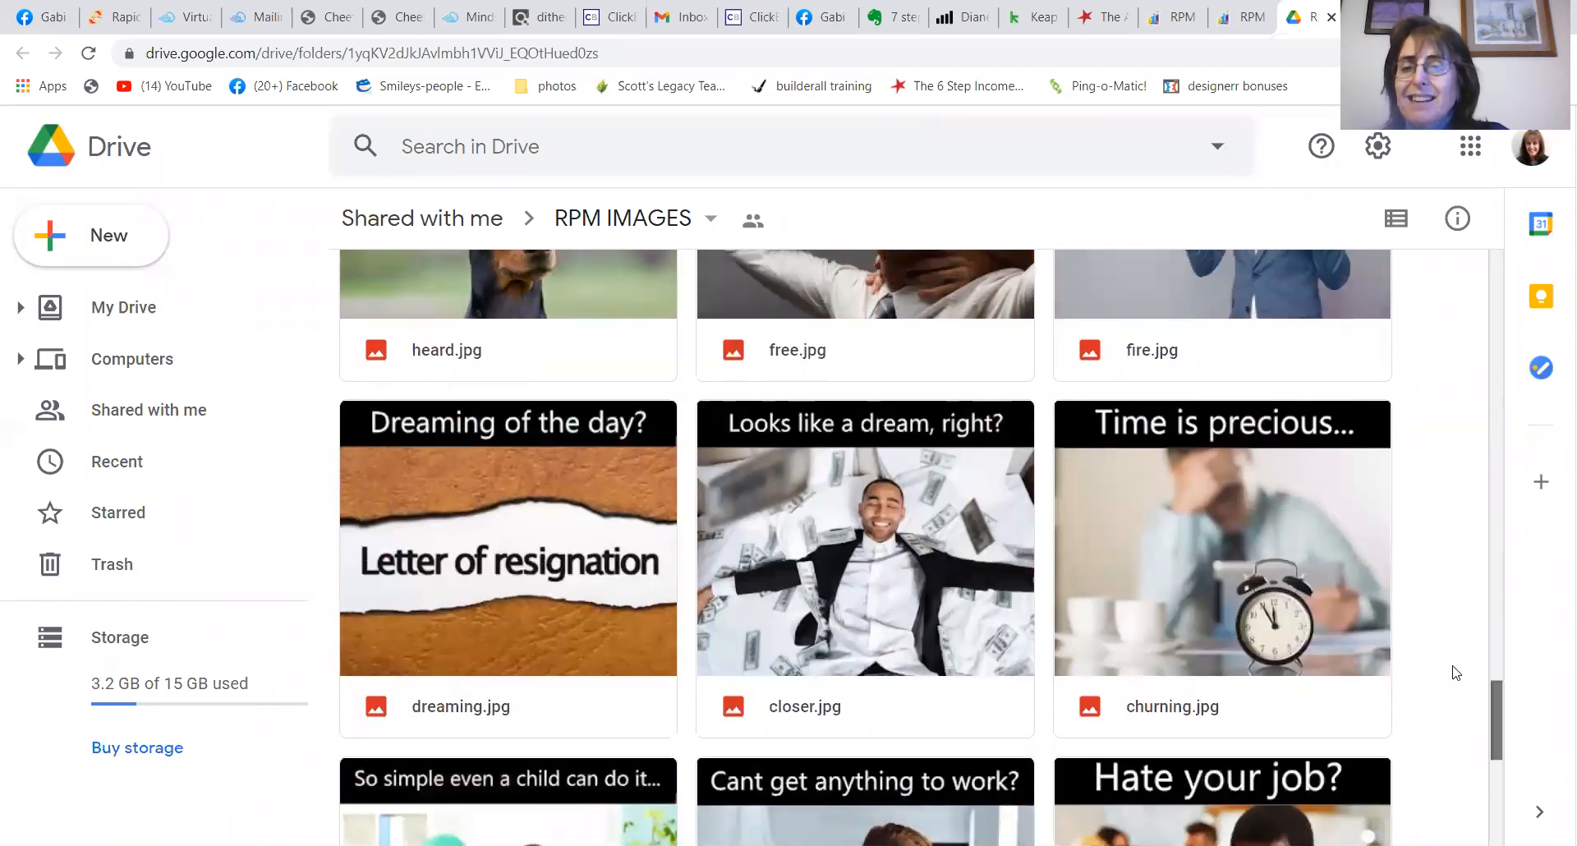
{"action": "scroll", "scroll_direction": "down", "scroll_amount": 3}
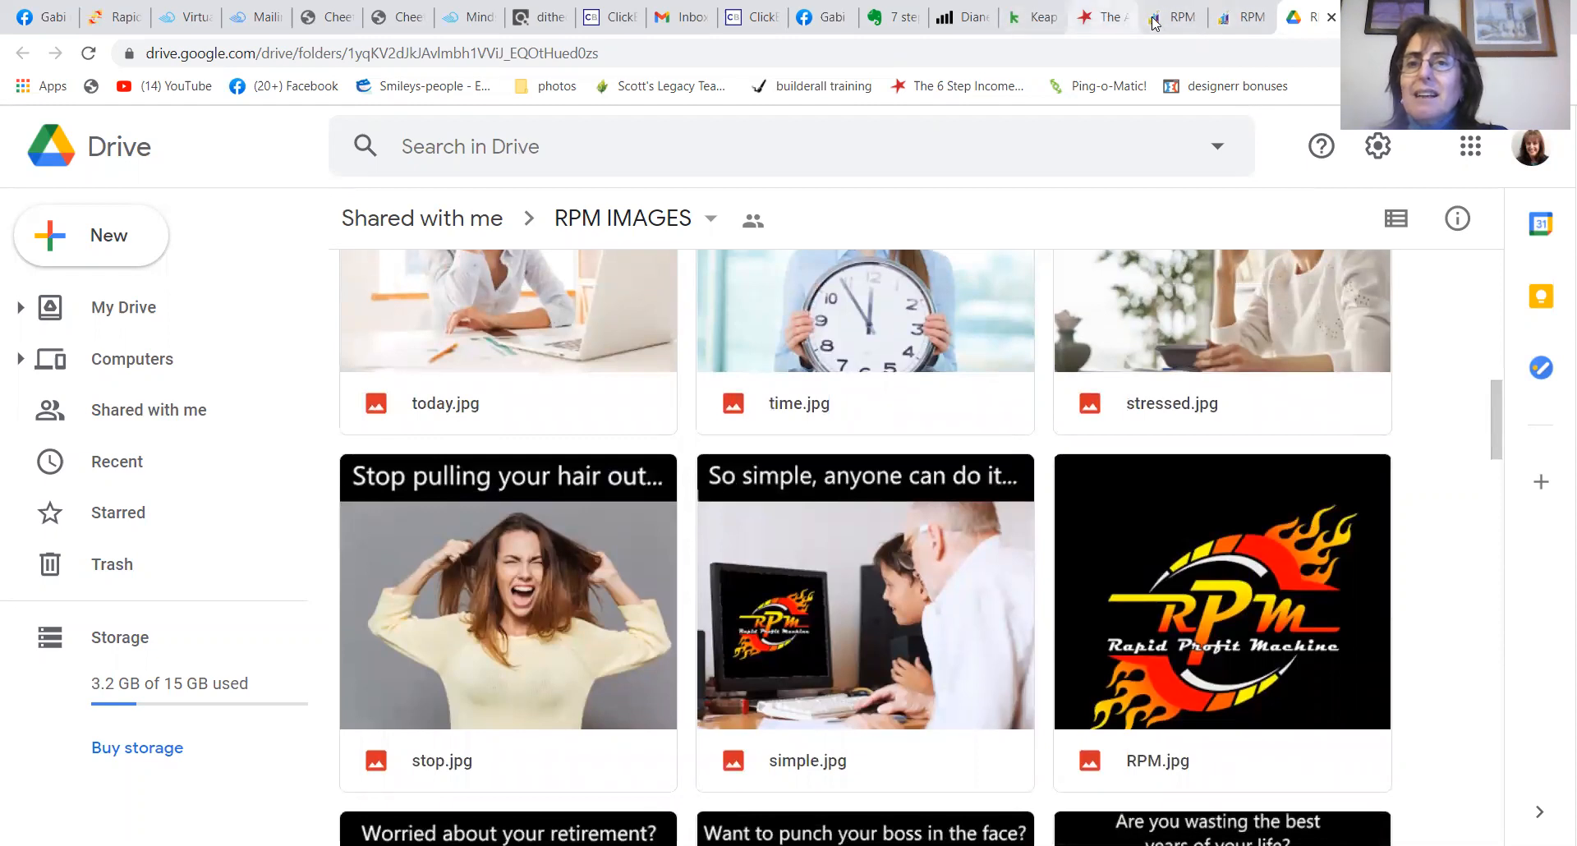
{"action": "left_click", "coordinate": [1172, 17]}
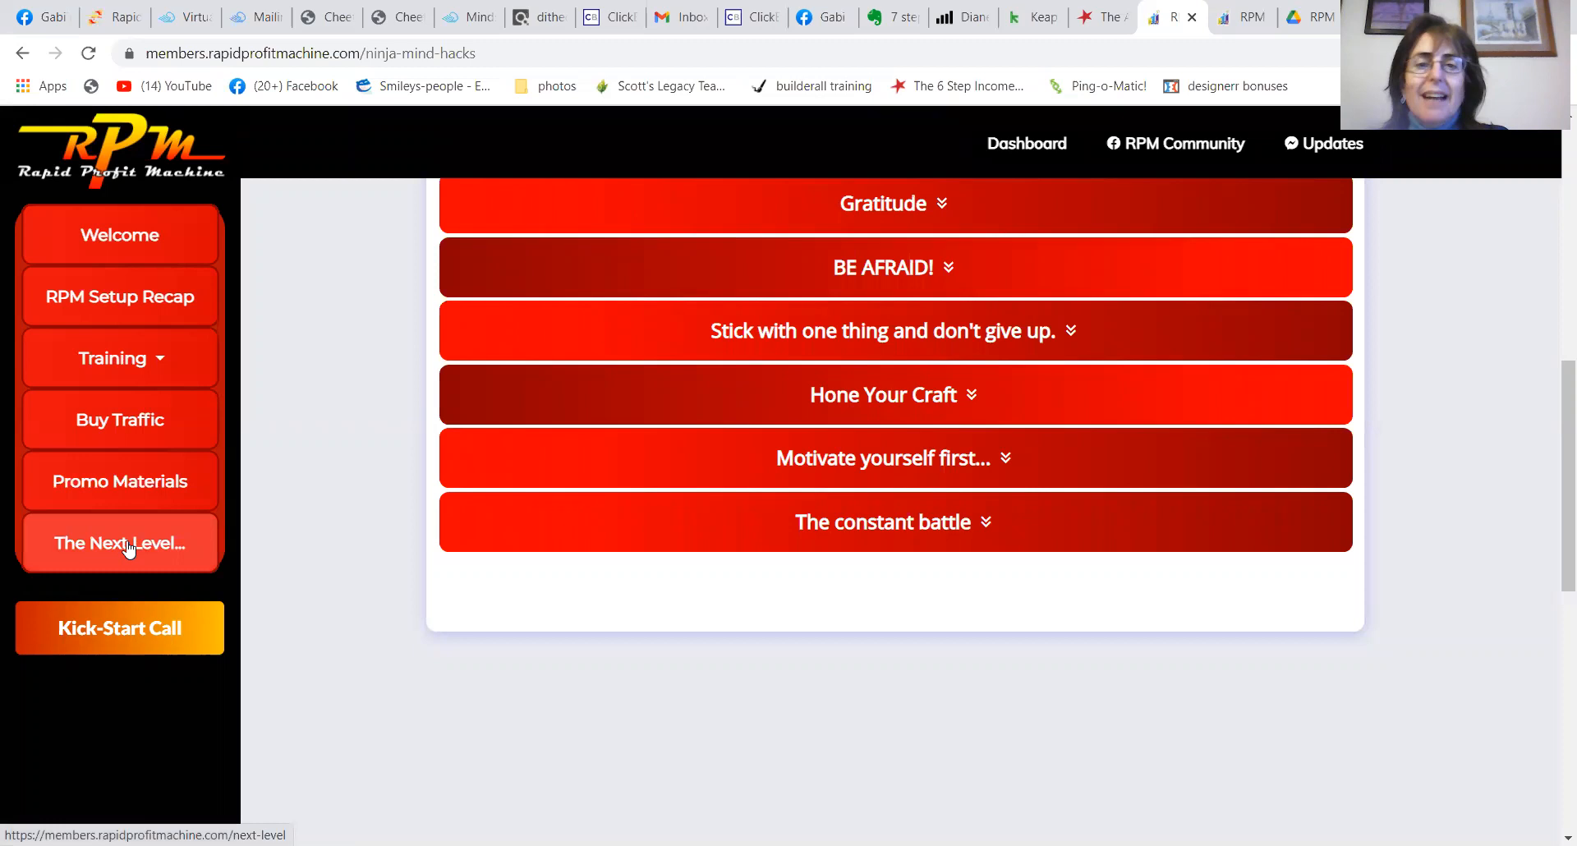
Open The Next Level page and scroll to Your Three Bonus Videos
{"action": "left_click", "coordinate": [120, 542]}
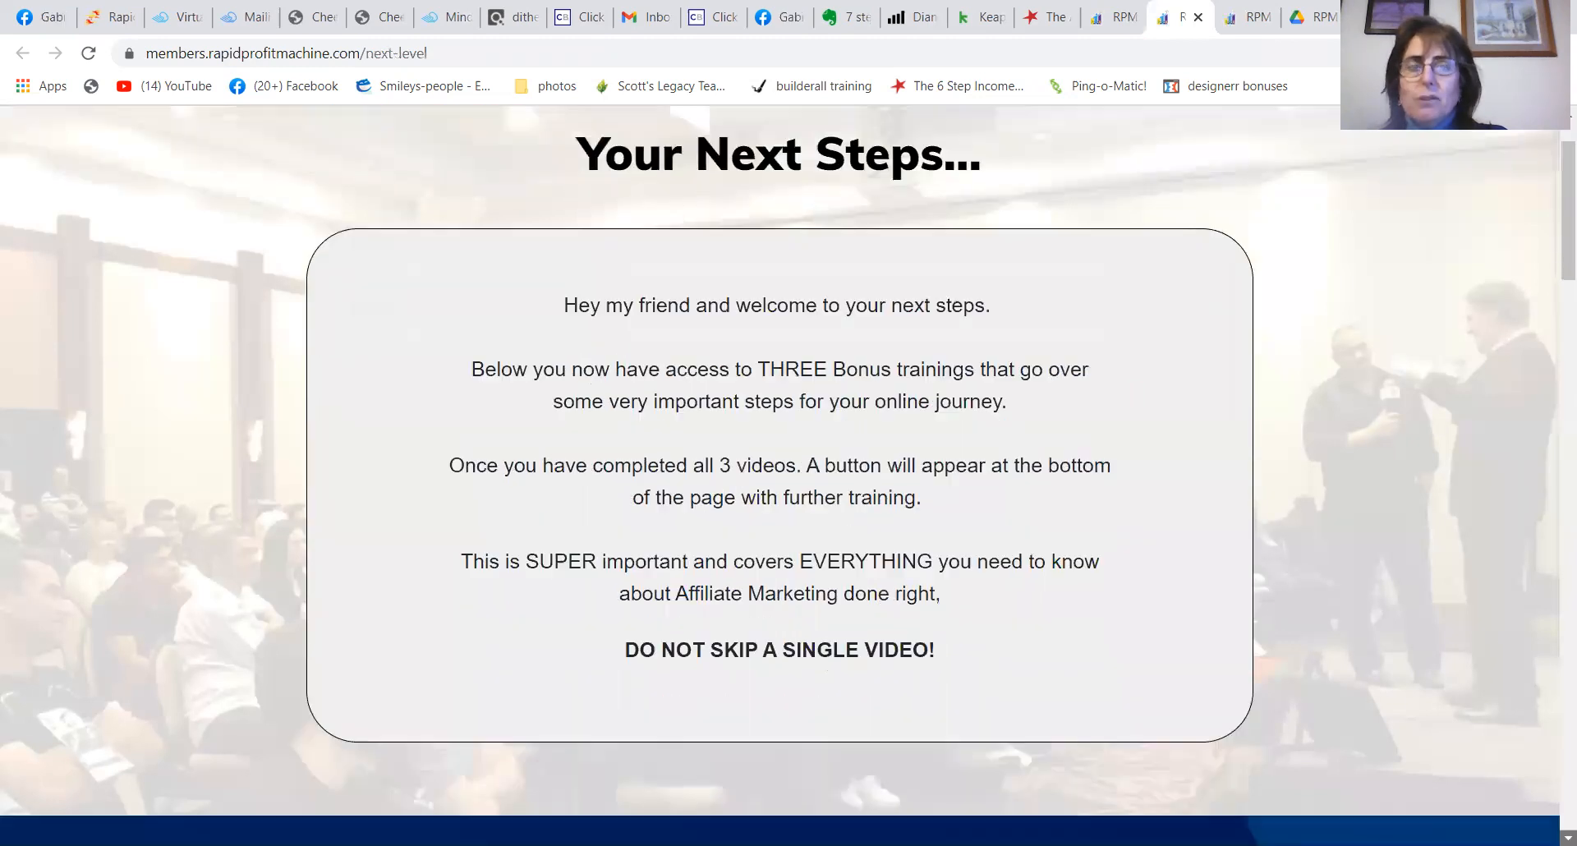
{"action": "scroll", "scroll_direction": "down", "scroll_amount": 3}
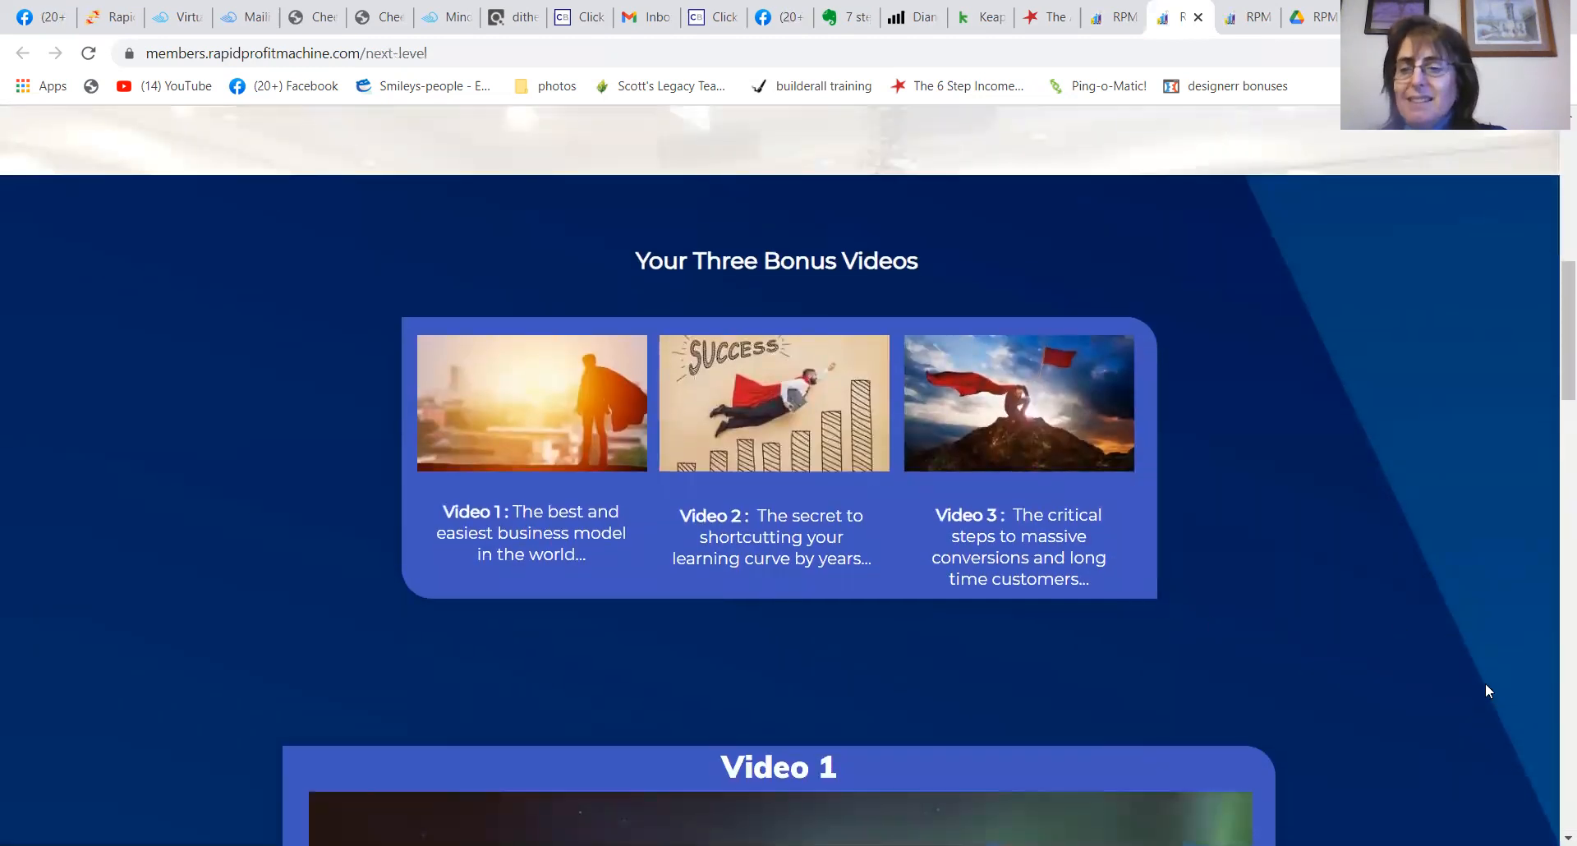
{"action": "mouse_move", "coordinate": [1132, 596]}
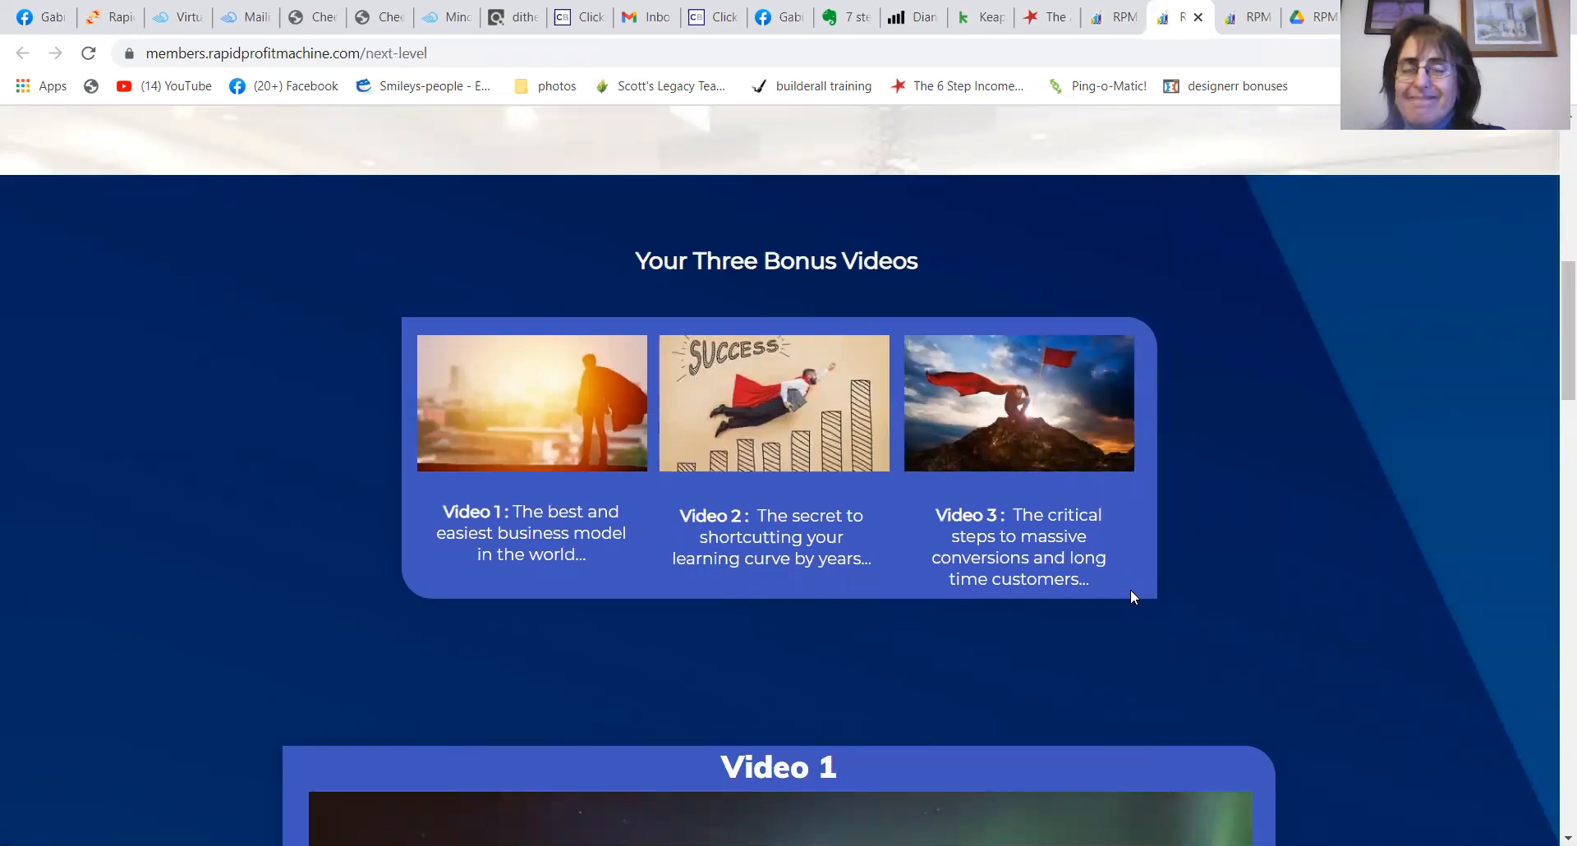
{"action": "mouse_move", "coordinate": [1153, 600]}
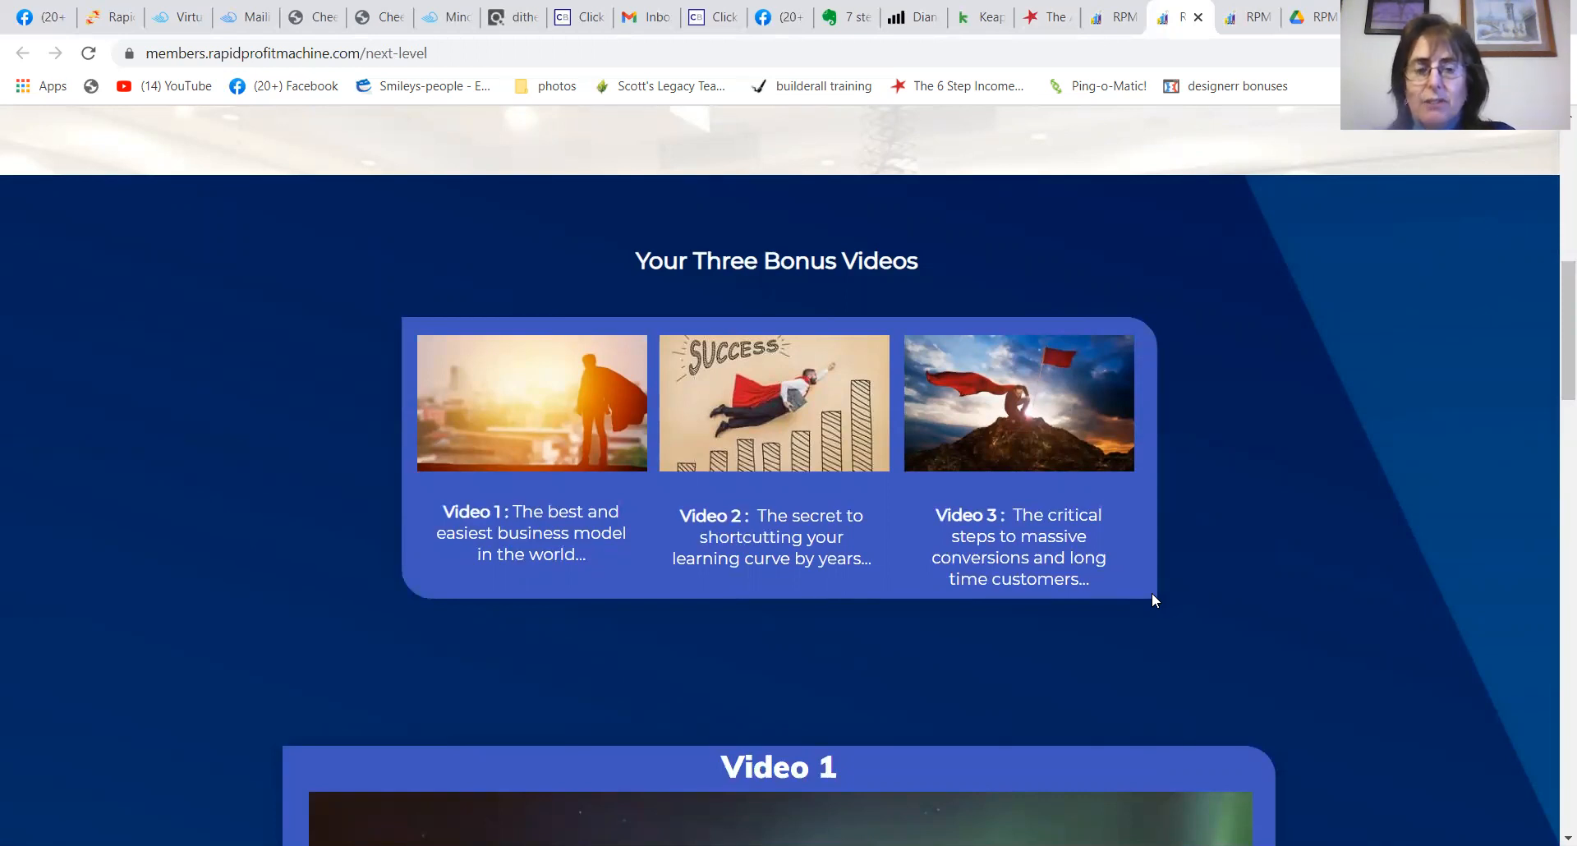
{"action": "mouse_move", "coordinate": [1021, 497]}
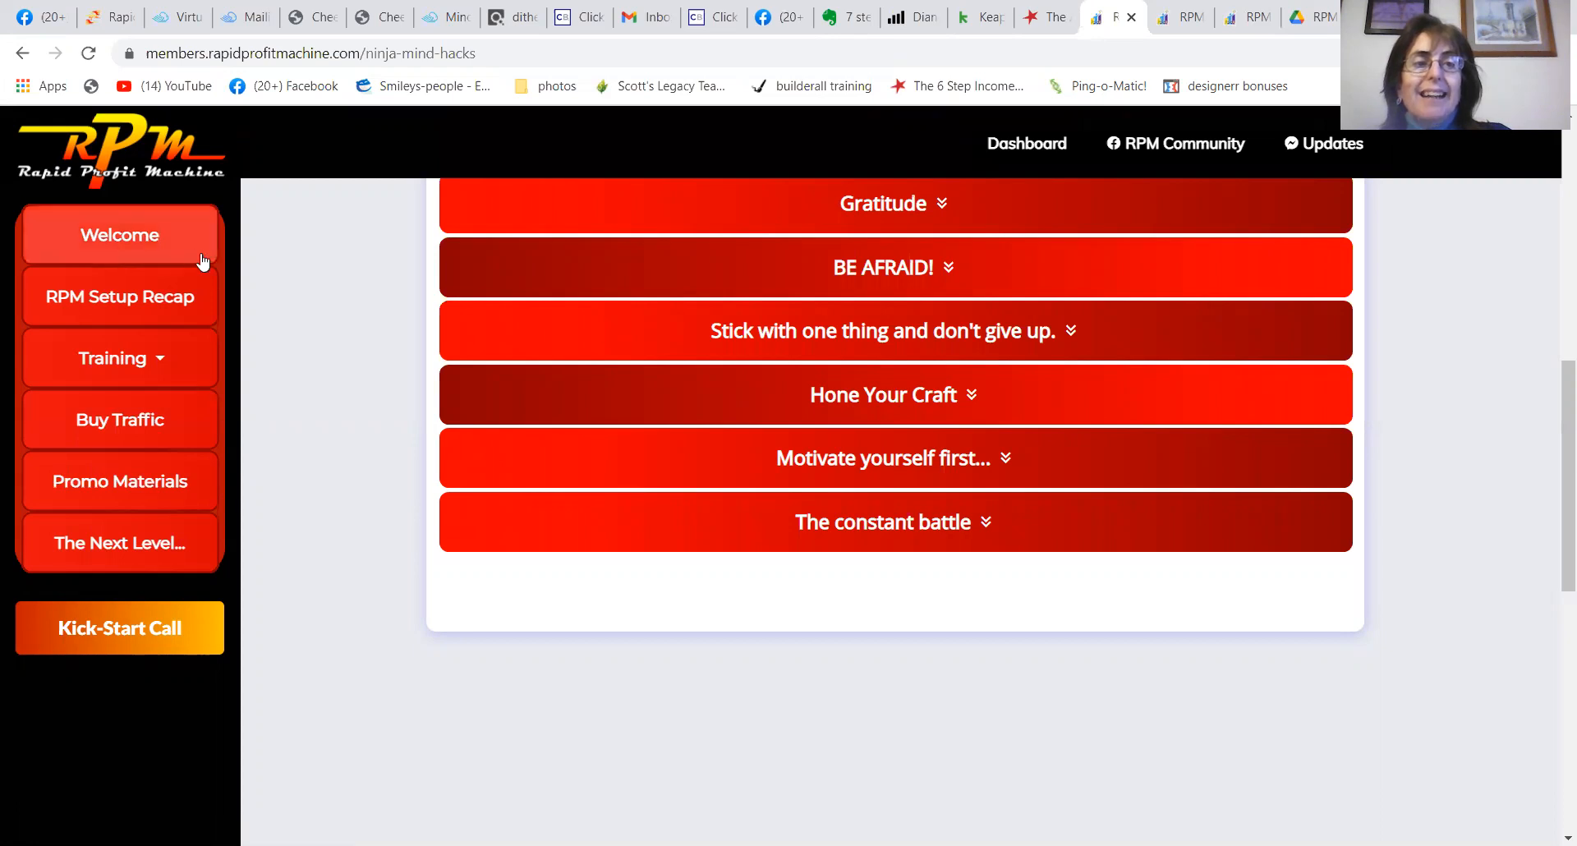
{"action": "mouse_move", "coordinate": [788, 400]}
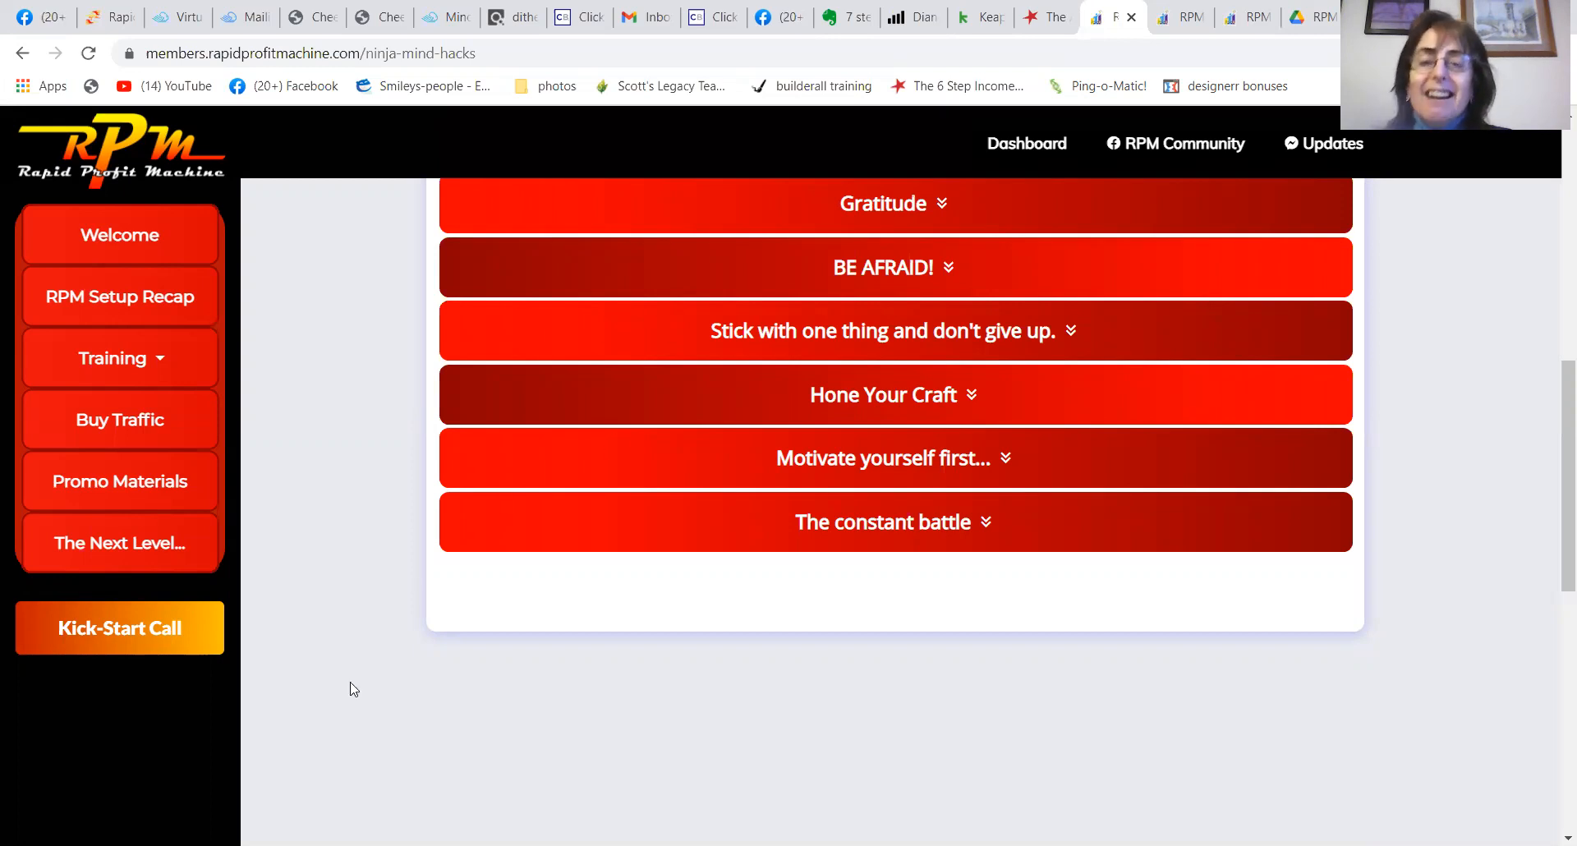
{"action": "mouse_move", "coordinate": [829, 778]}
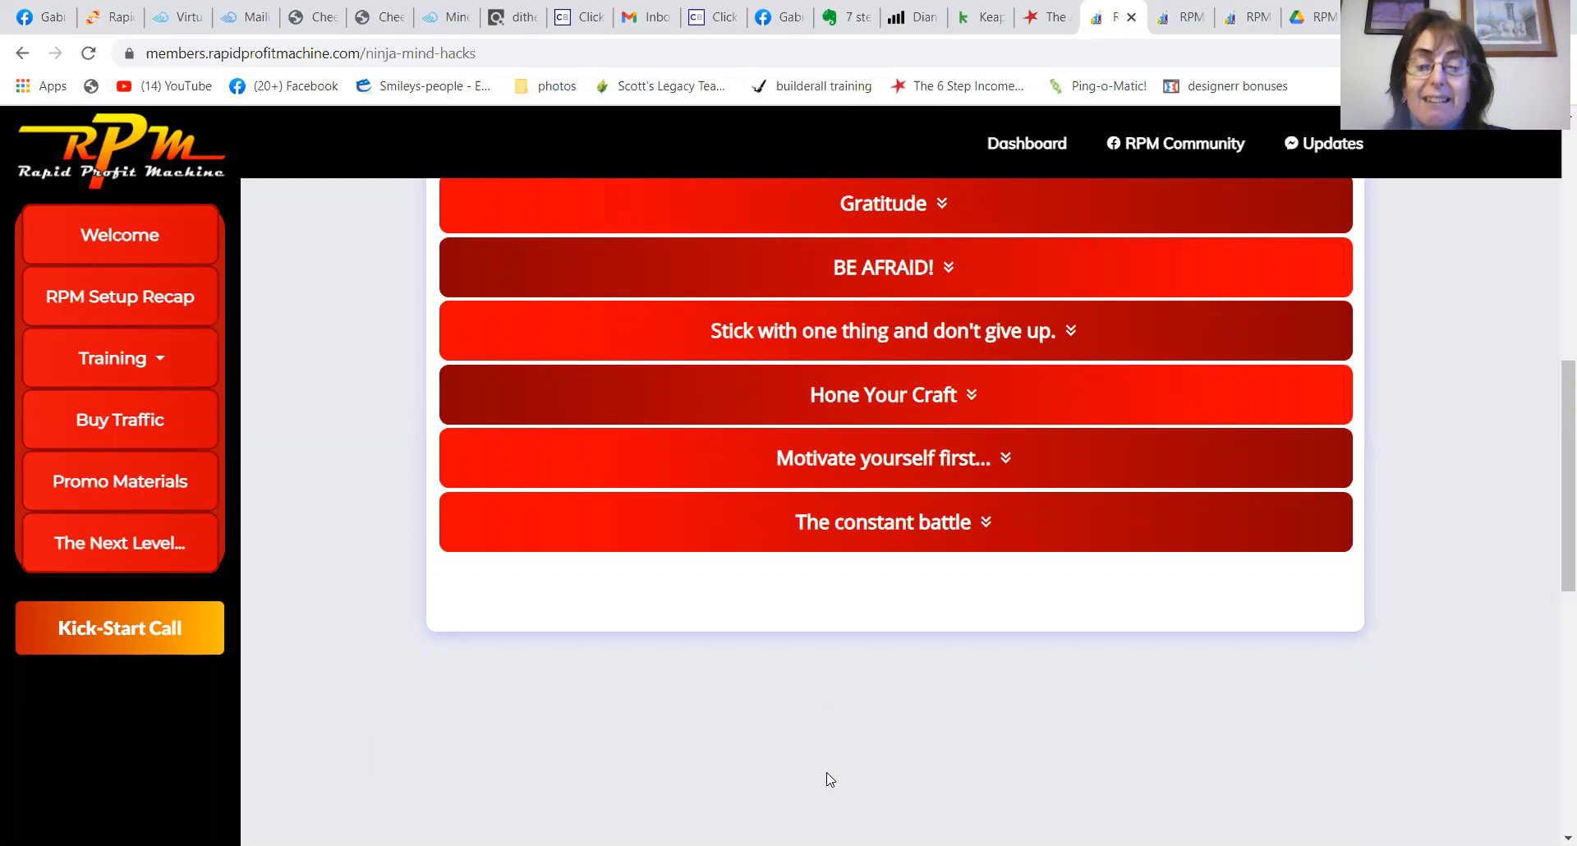
{"action": "mouse_move", "coordinate": [956, 800]}
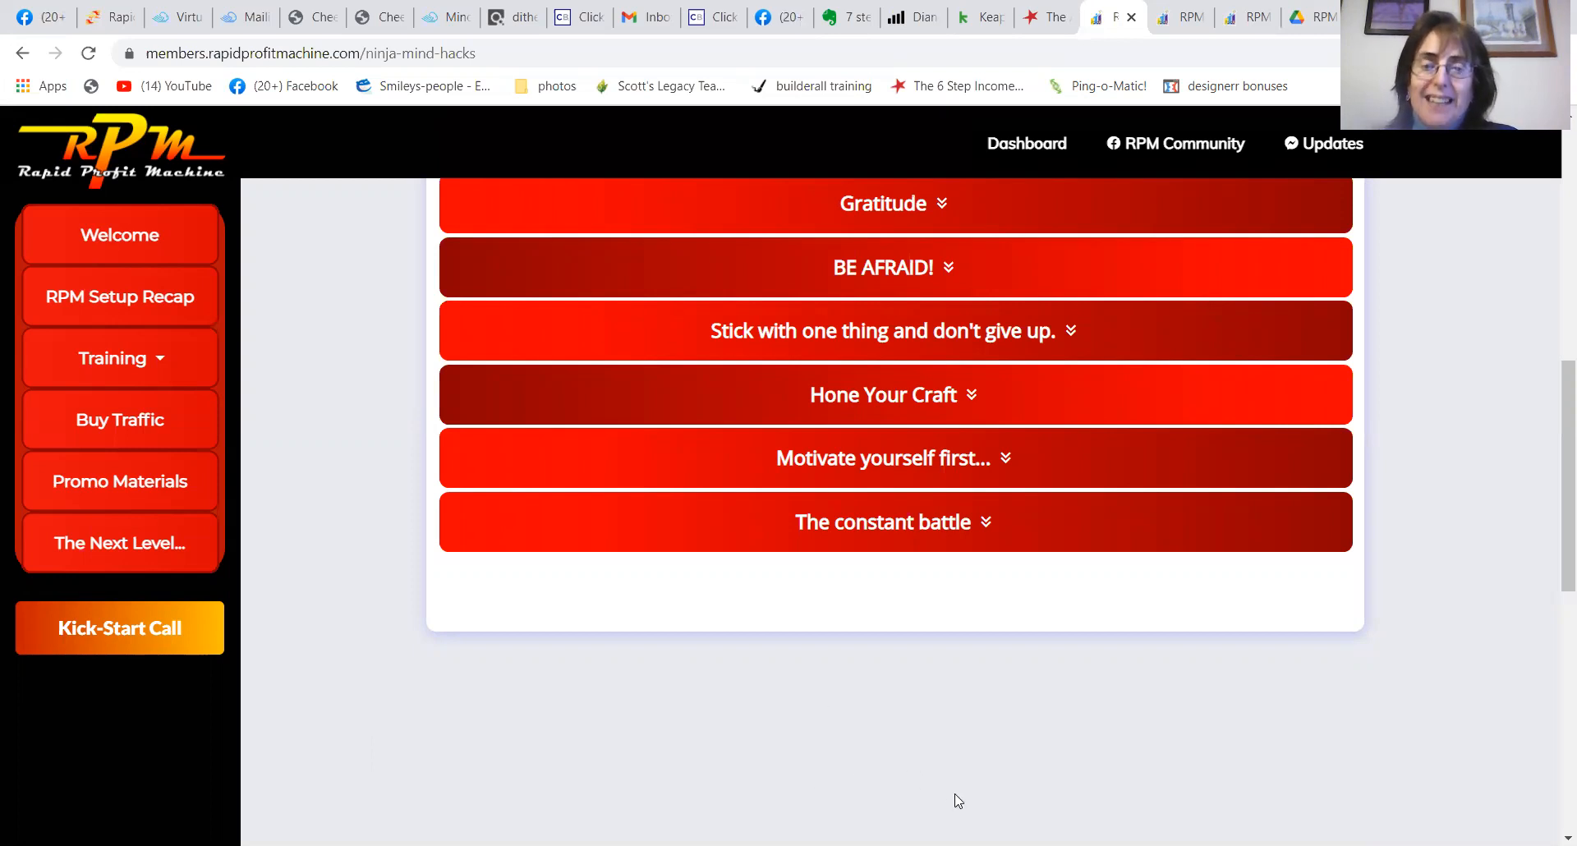